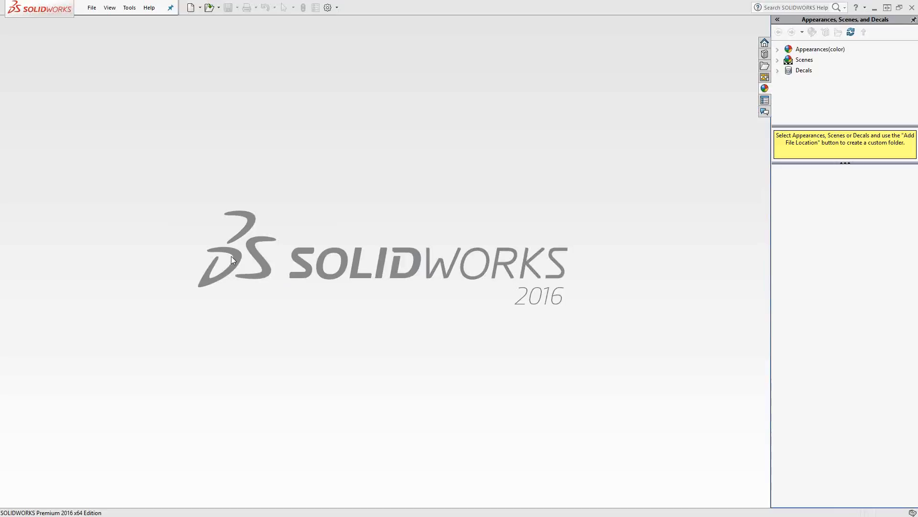
mouse_move(119, 249)
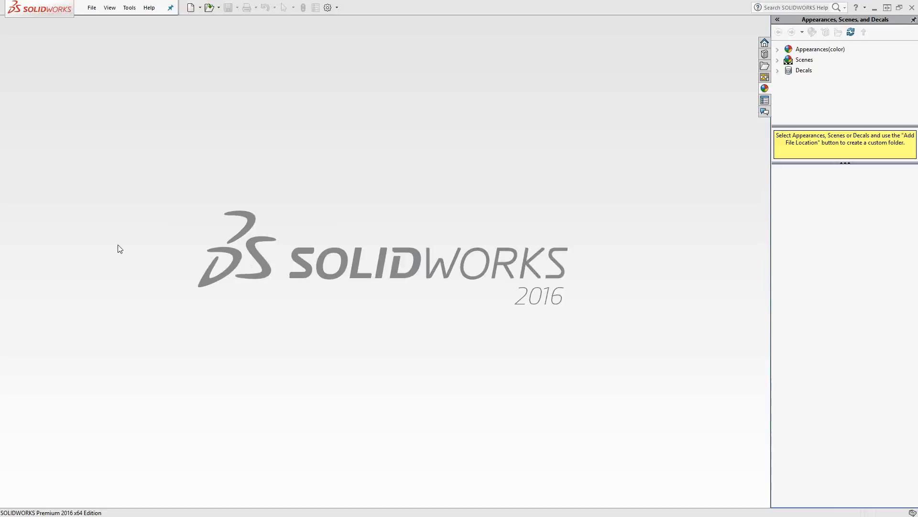
mouse_move(206, 153)
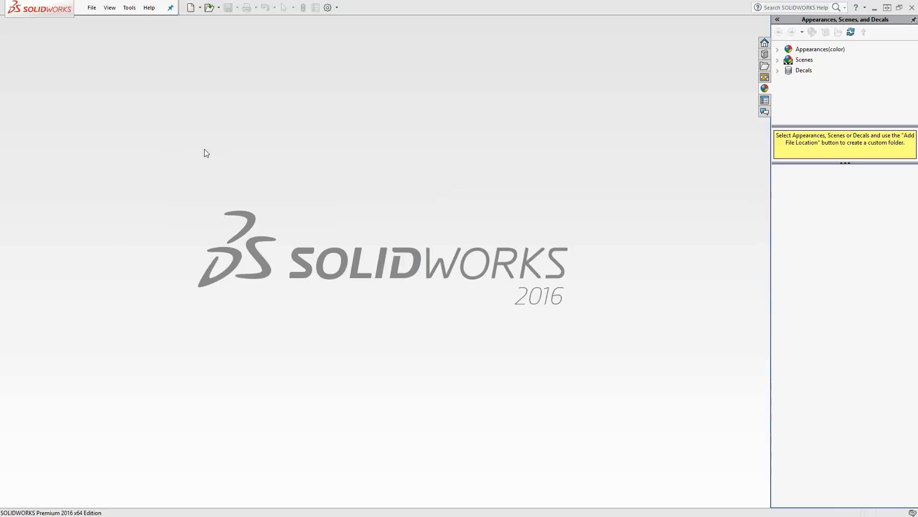
Create a mill-turn tool library from the SolidCAM menu, keeping the default name ToolTable.
left_click(129, 7)
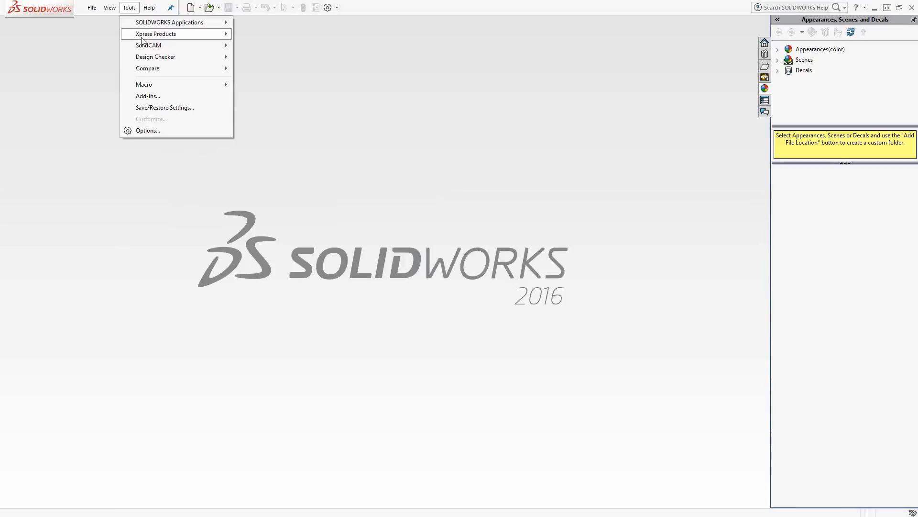
left_click(148, 45)
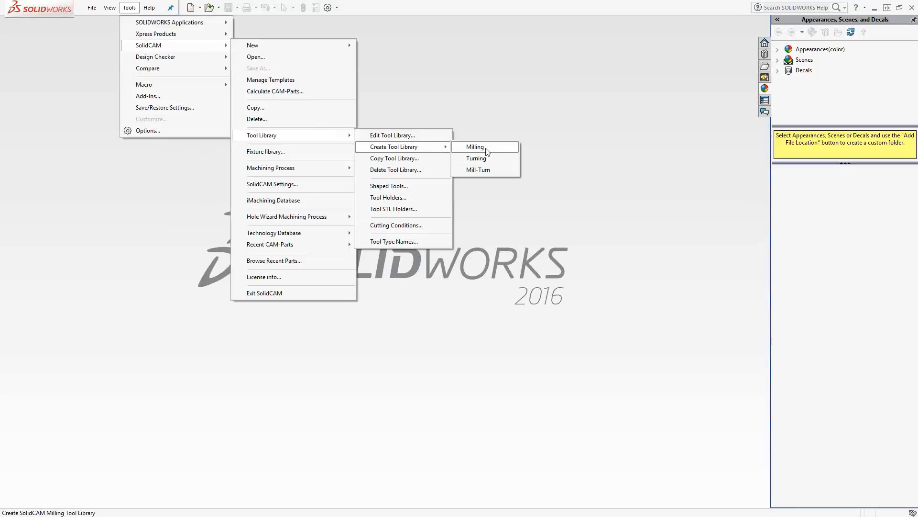
mouse_move(477, 158)
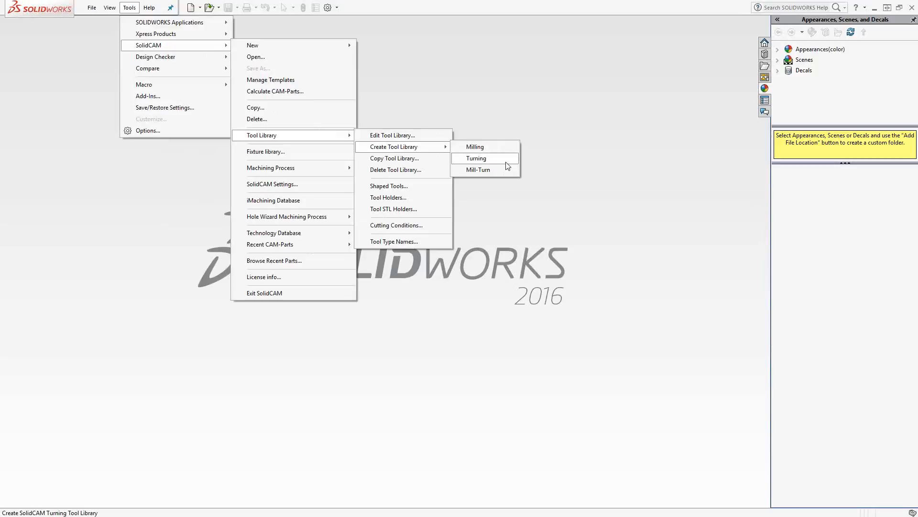
mouse_move(478, 169)
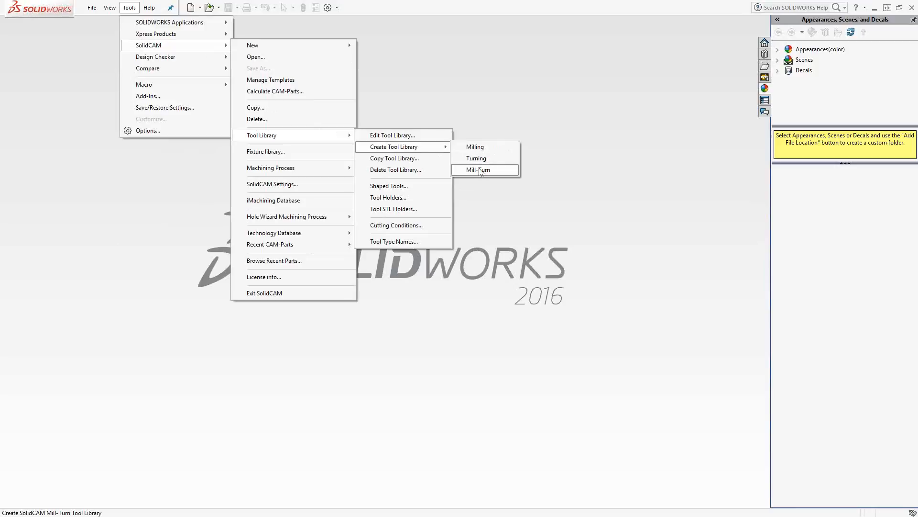
left_click(478, 170)
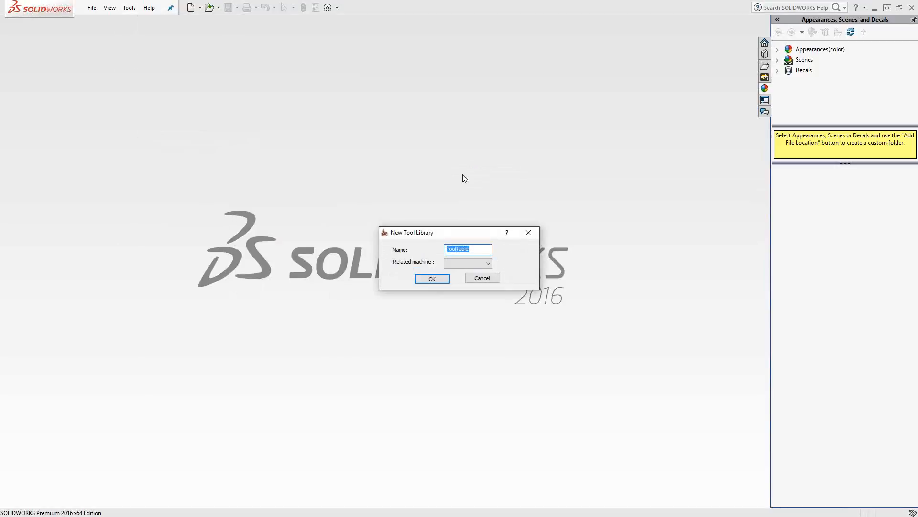
mouse_move(460, 182)
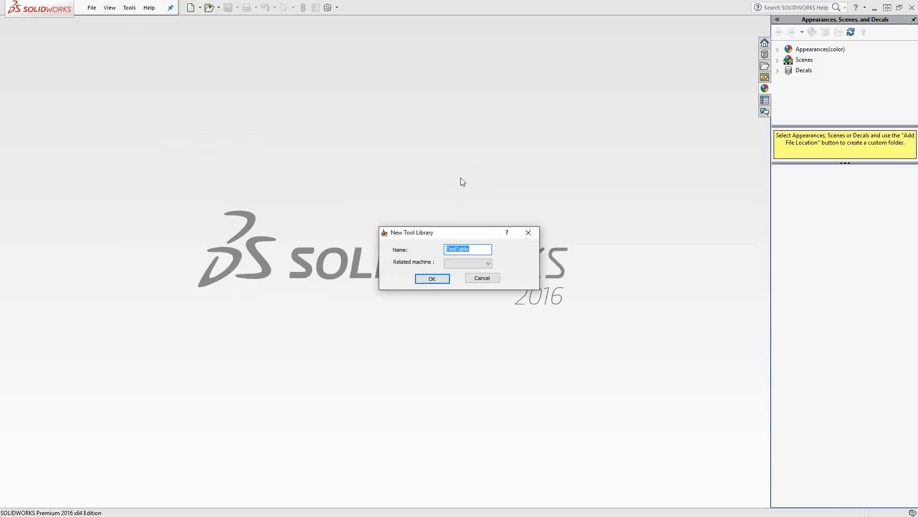
left_click(432, 277)
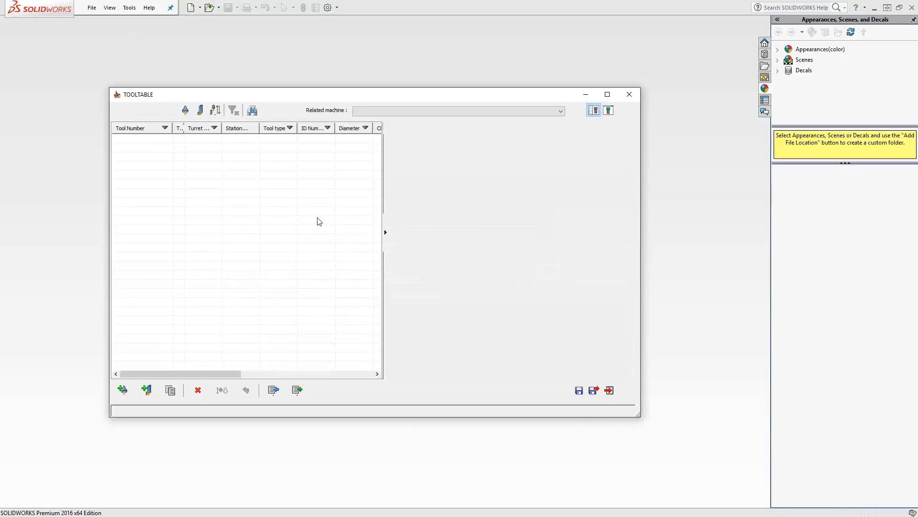
mouse_move(316, 197)
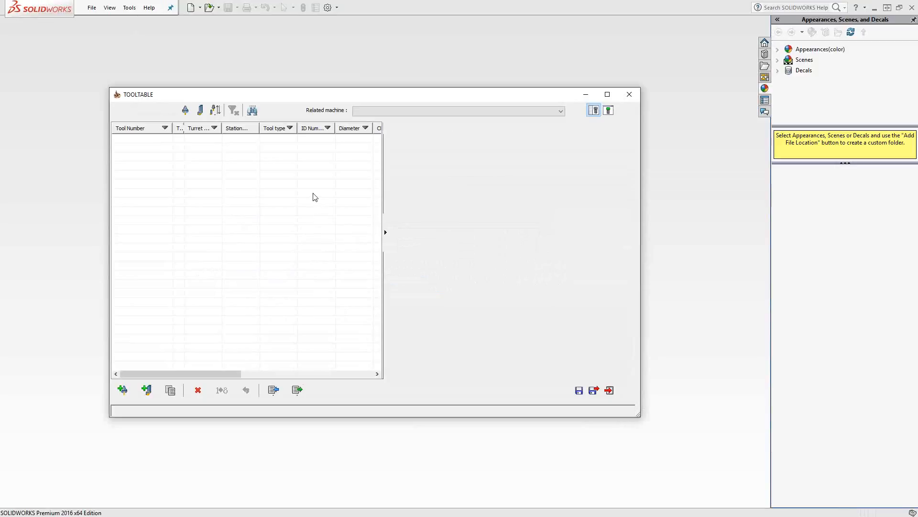
mouse_move(123, 390)
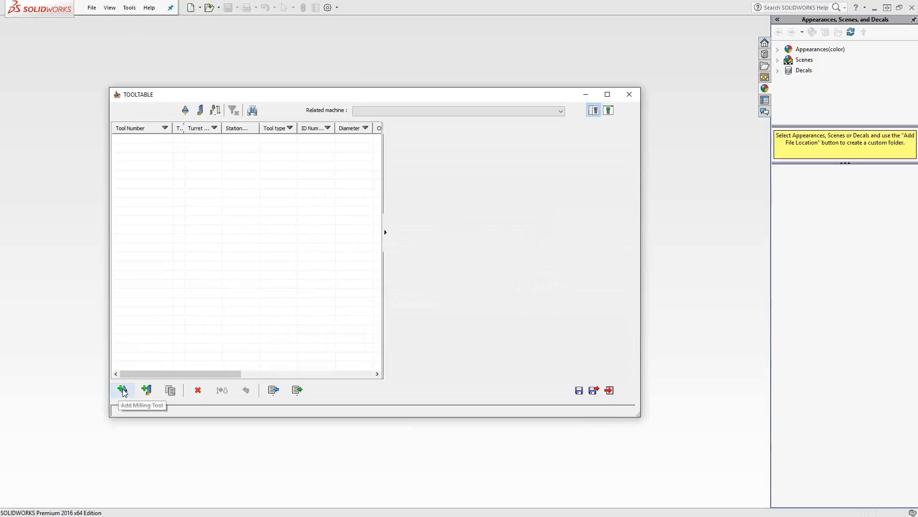
Add an end mill as tool 1 with the description Ø0.5" Em.
left_click(123, 391)
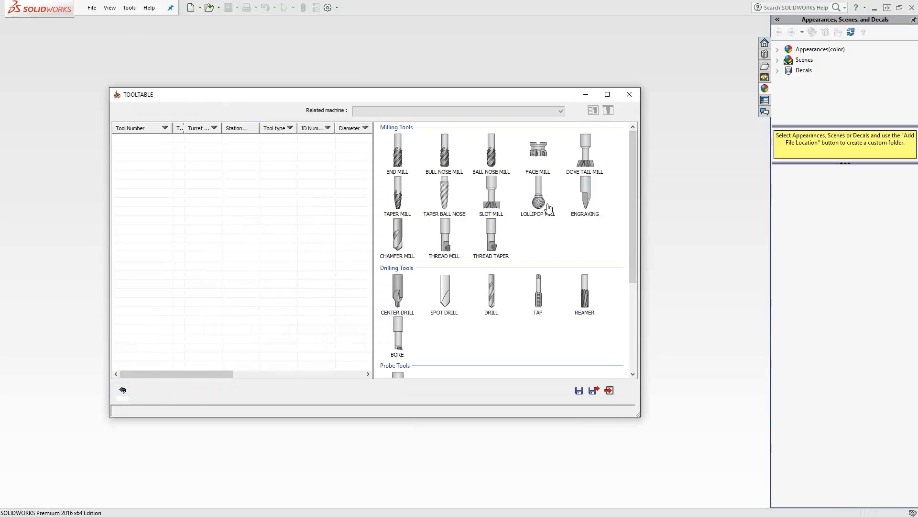
scroll("down", 3)
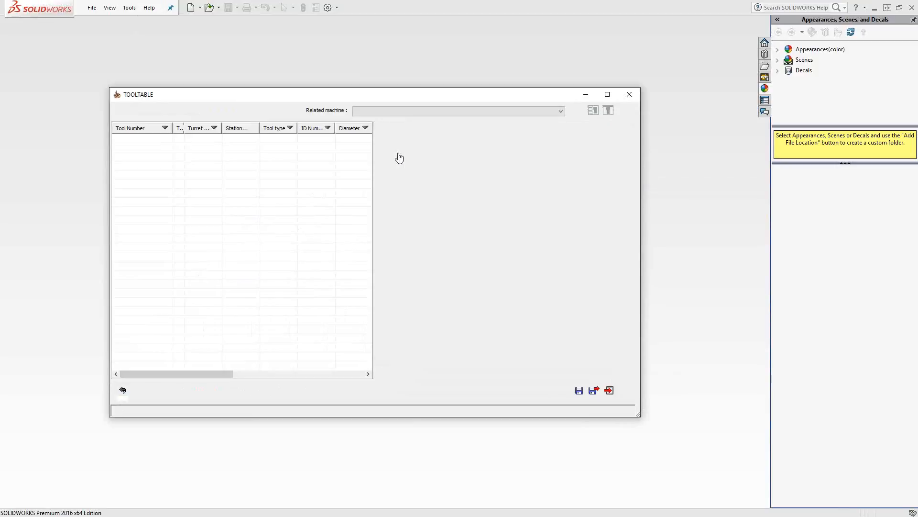
left_click(122, 389)
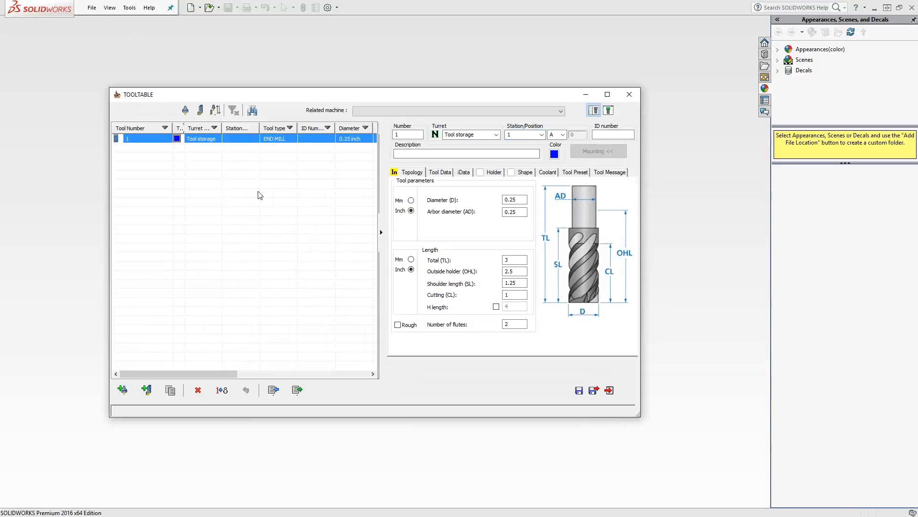
left_click(407, 134)
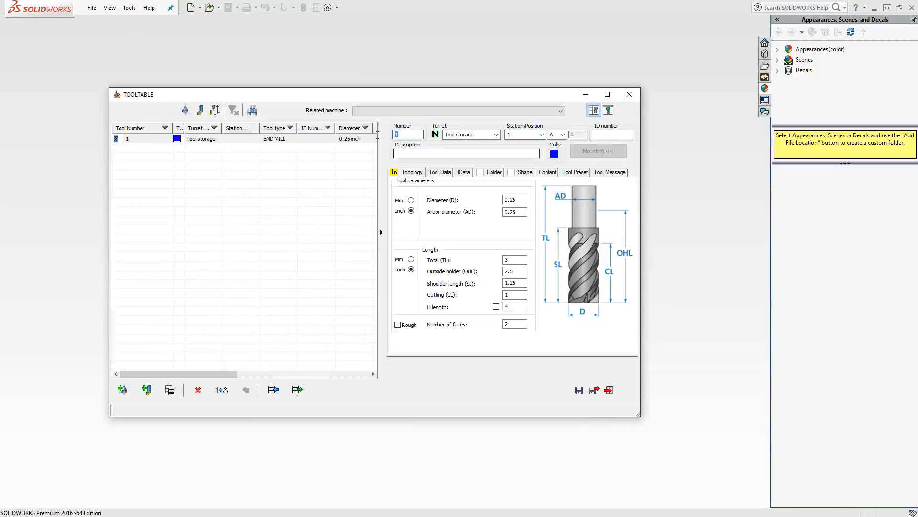
left_click(467, 153)
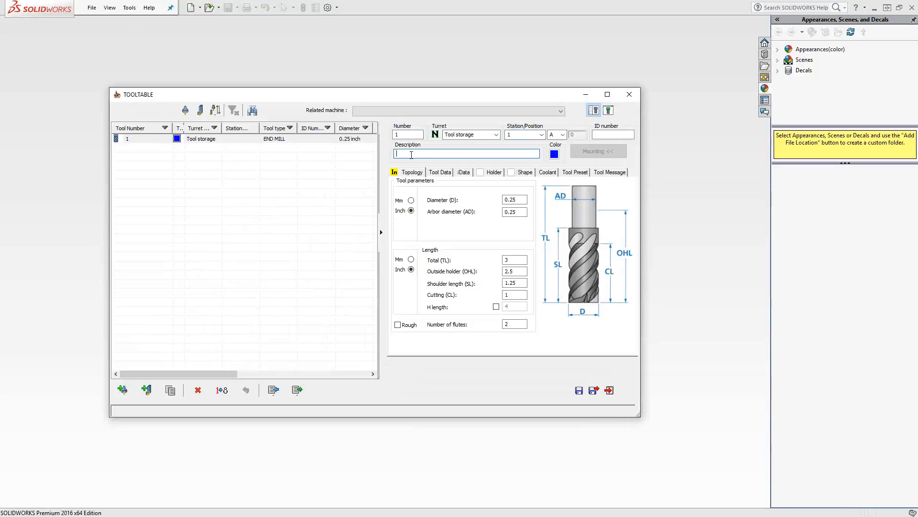
type("Ø")
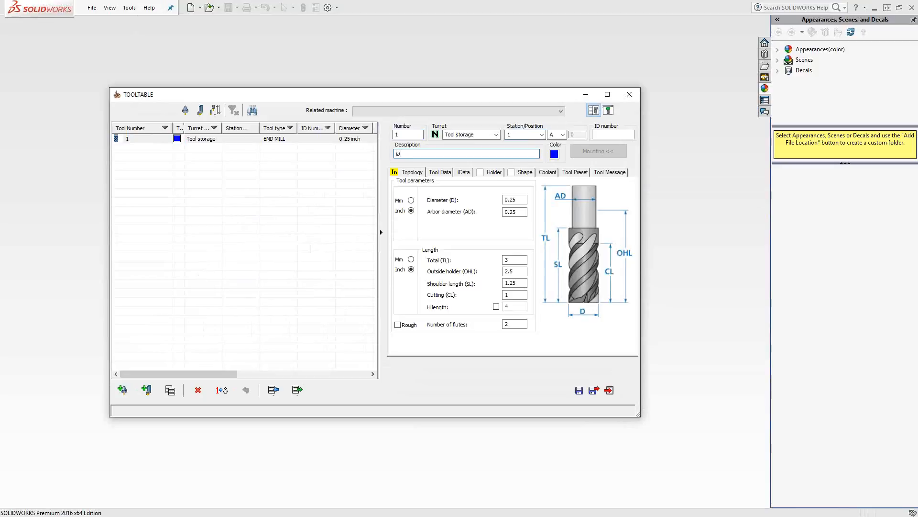
type("0.5\"")
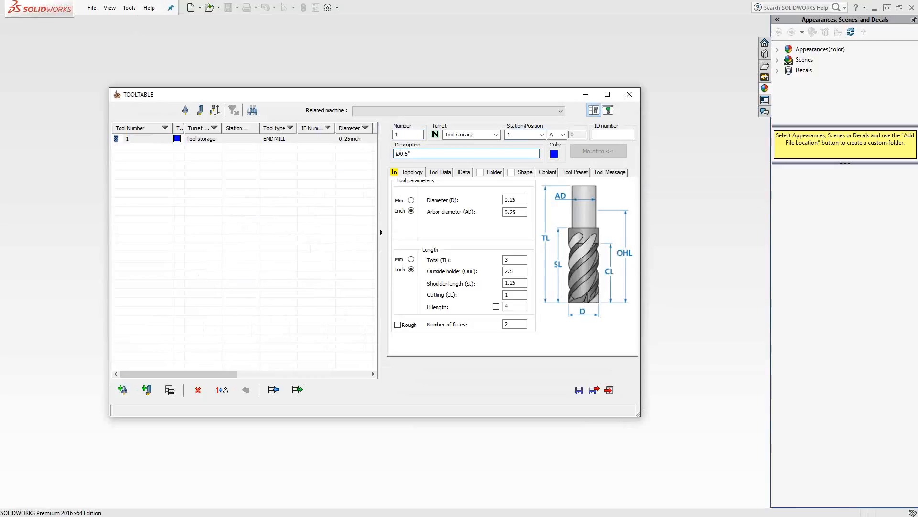
type("Em")
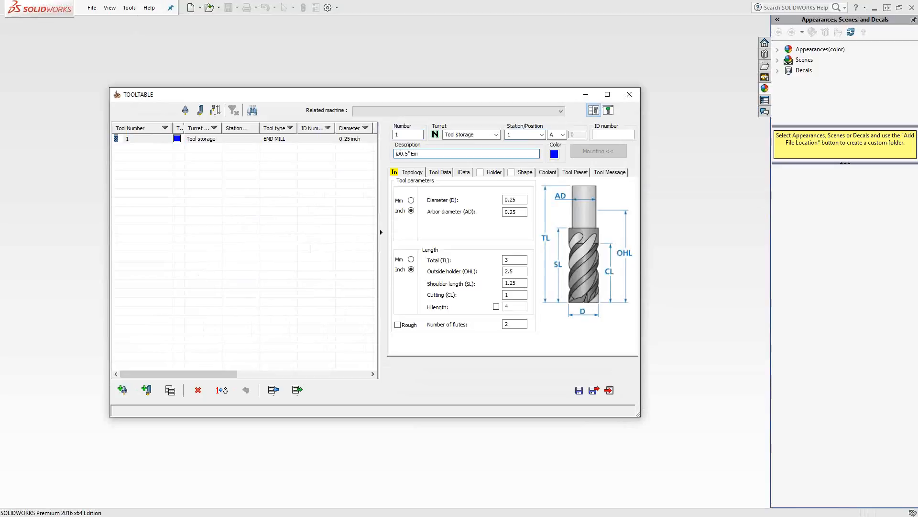
left_click(467, 153)
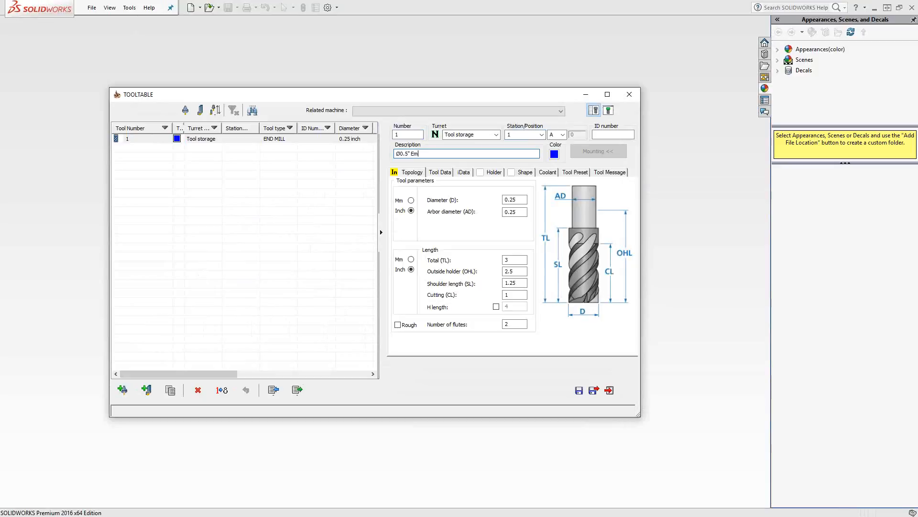
Set the end mill's diameter to 0.5 inch and shoulder length to 2.25.
left_click(514, 199)
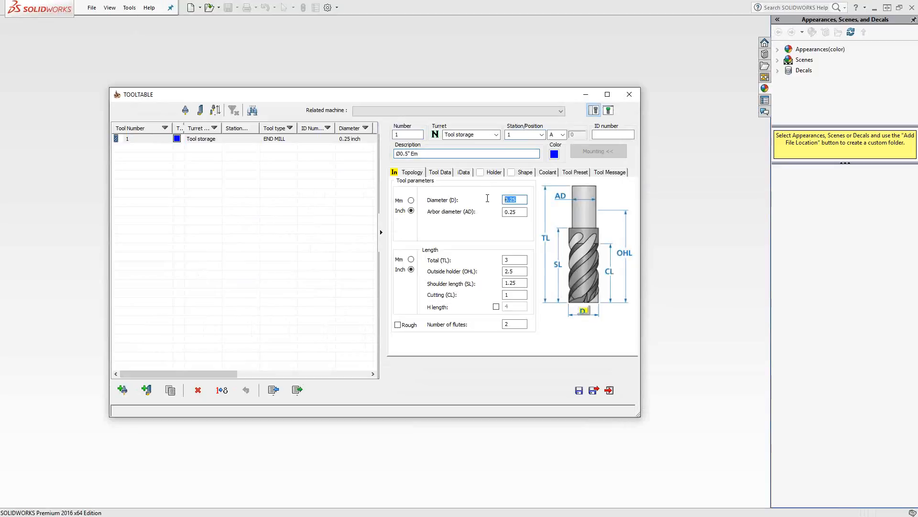
type(".5")
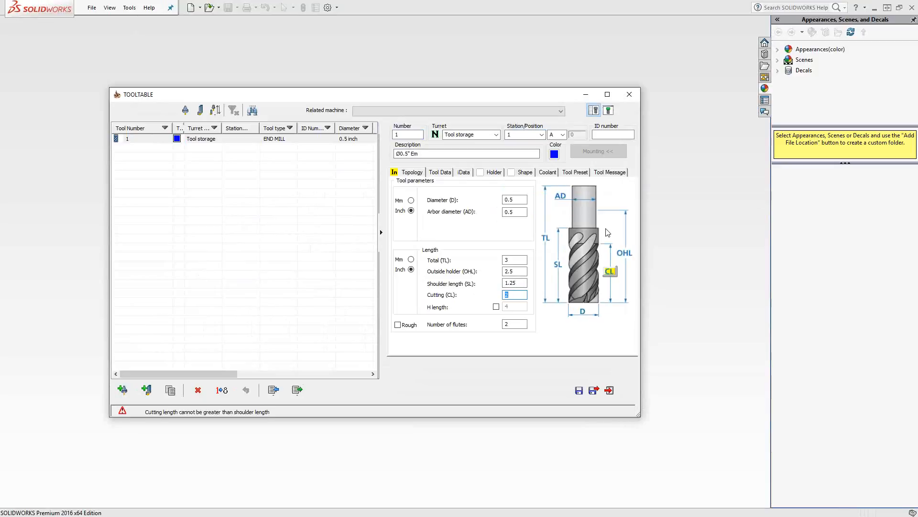
mouse_move(608, 300)
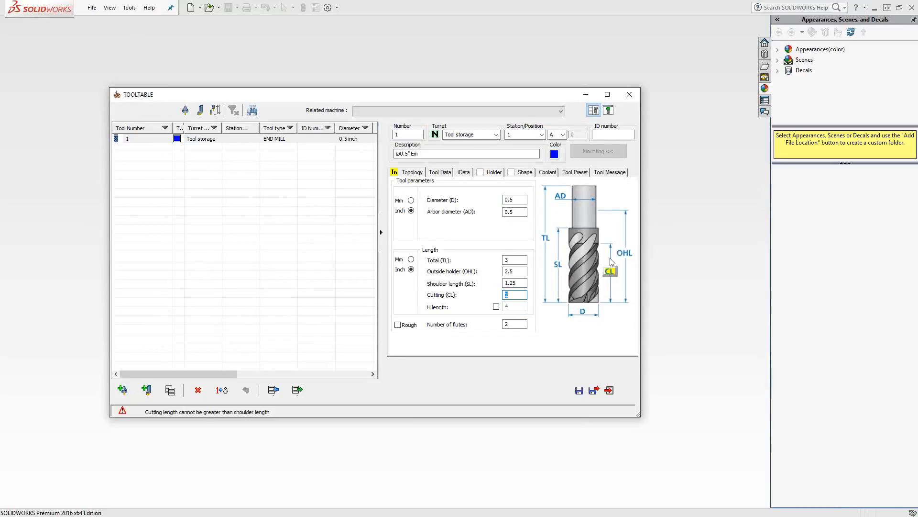
left_click(514, 282)
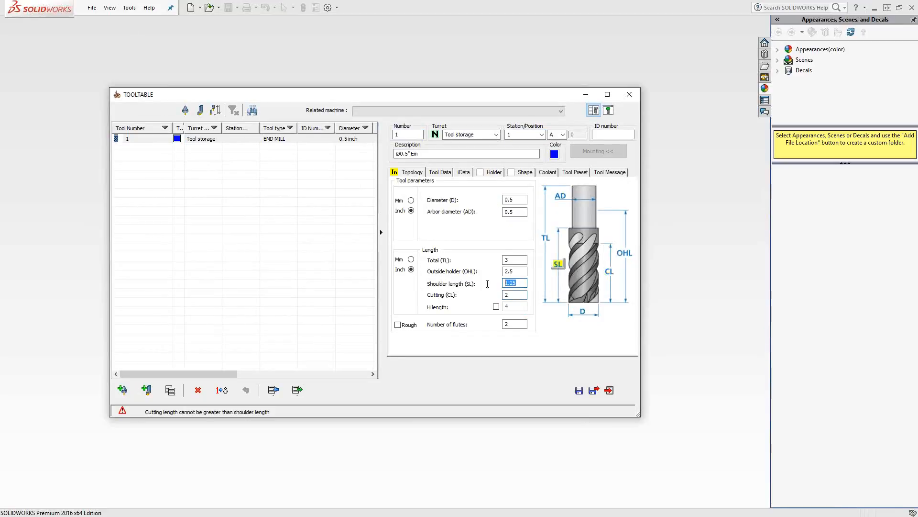
mouse_move(207, 418)
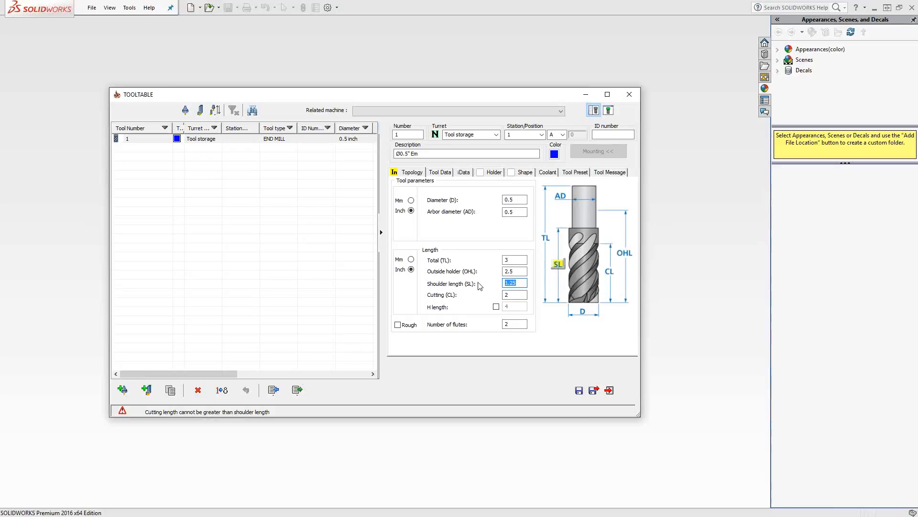
type("2.25")
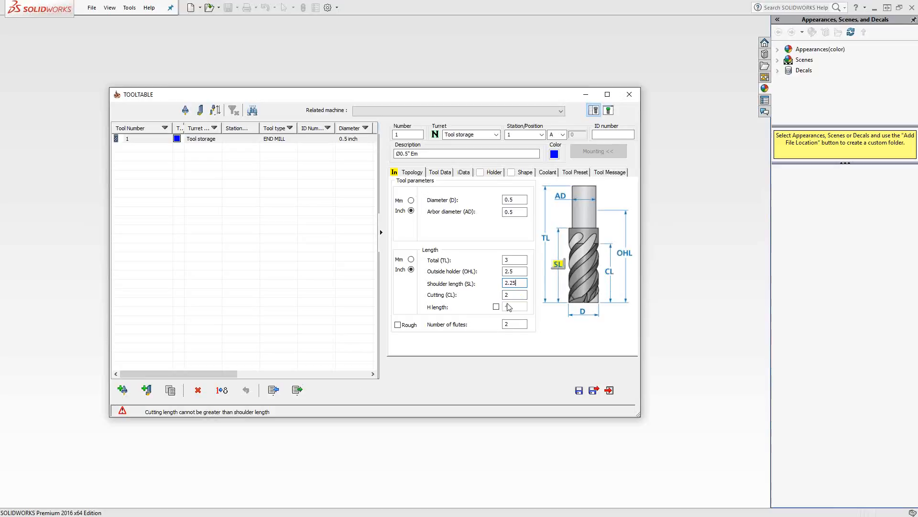
left_click(515, 295)
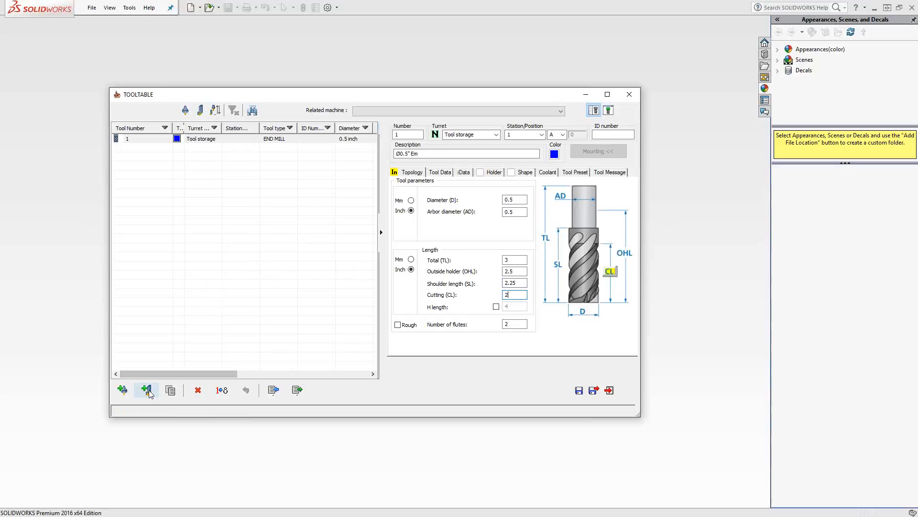
mouse_move(146, 390)
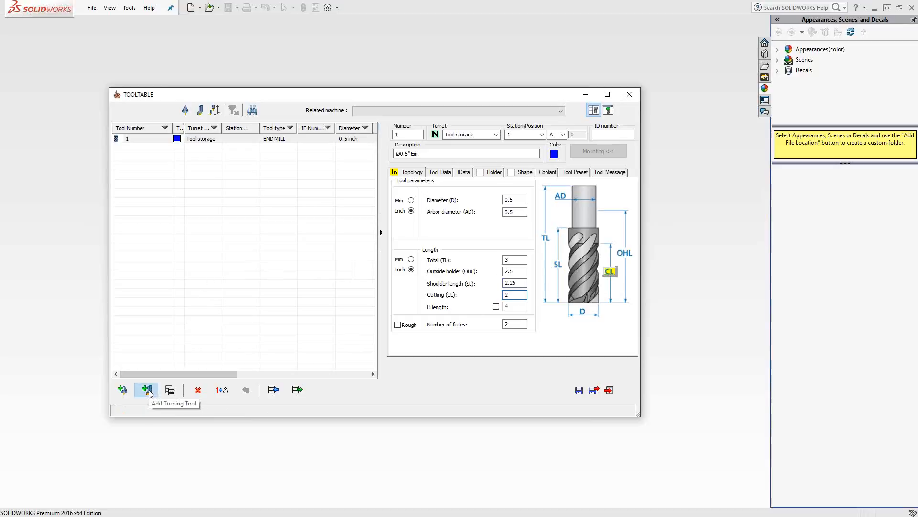
Add an external turning tool as tool 2 and review its shank lead angle choices.
left_click(146, 390)
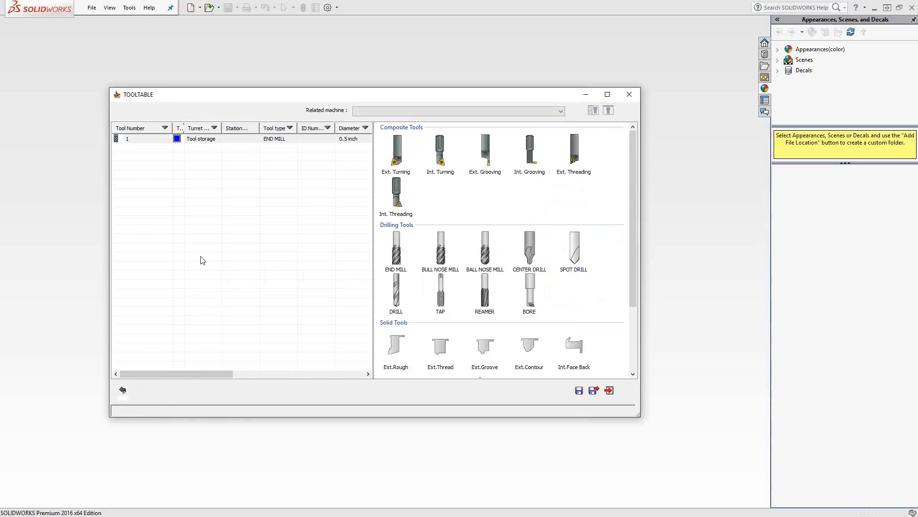
mouse_move(222, 261)
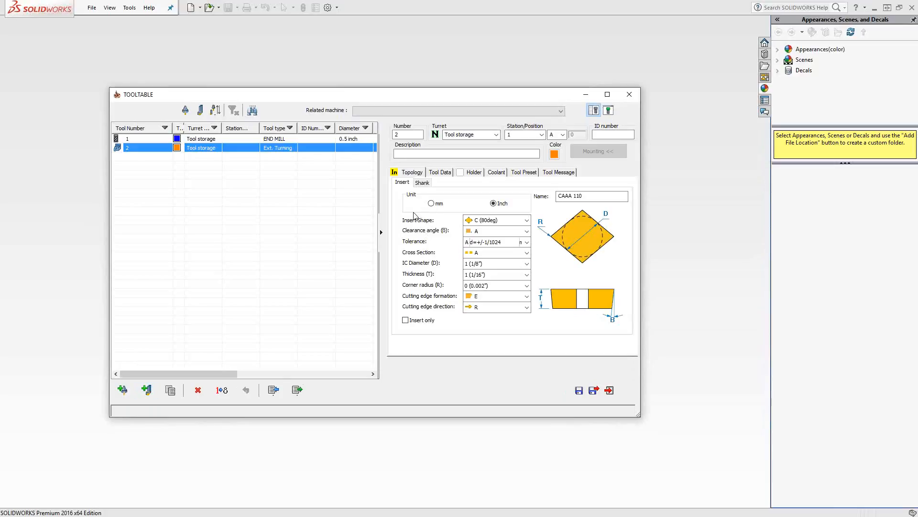
left_click(422, 182)
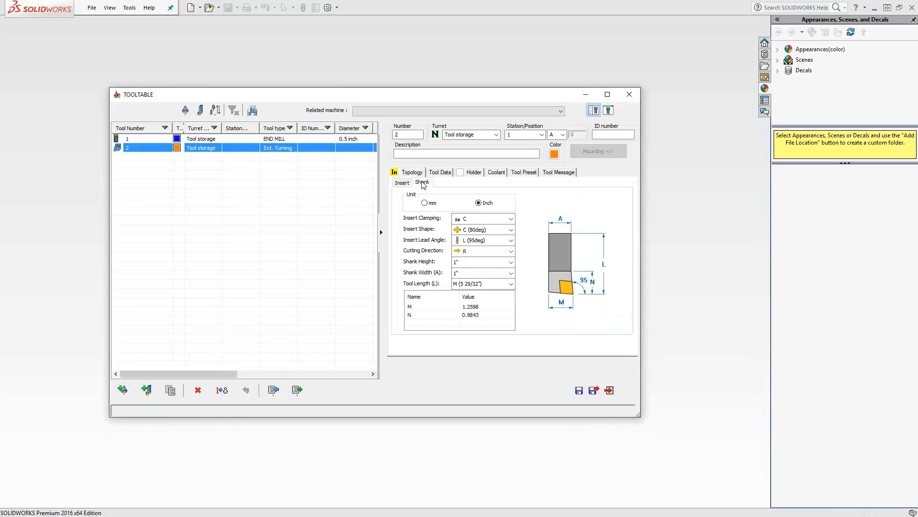
left_click(481, 240)
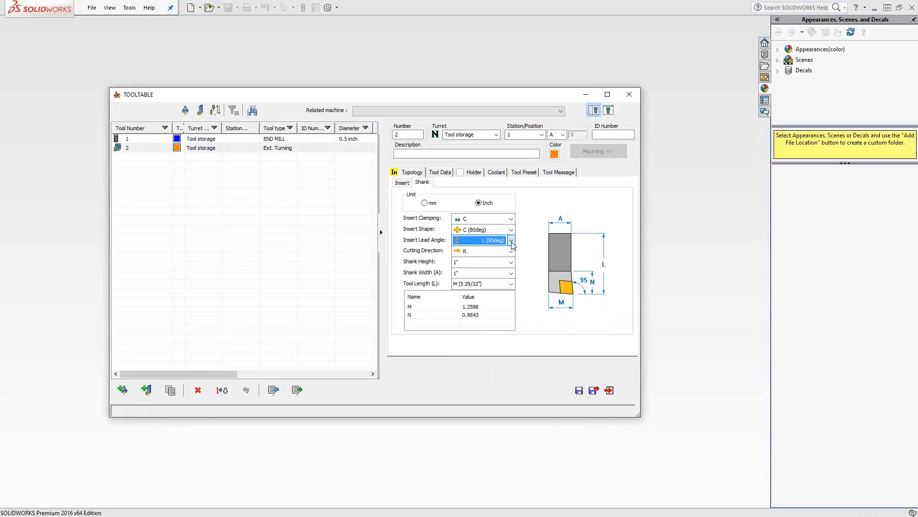
left_click(402, 182)
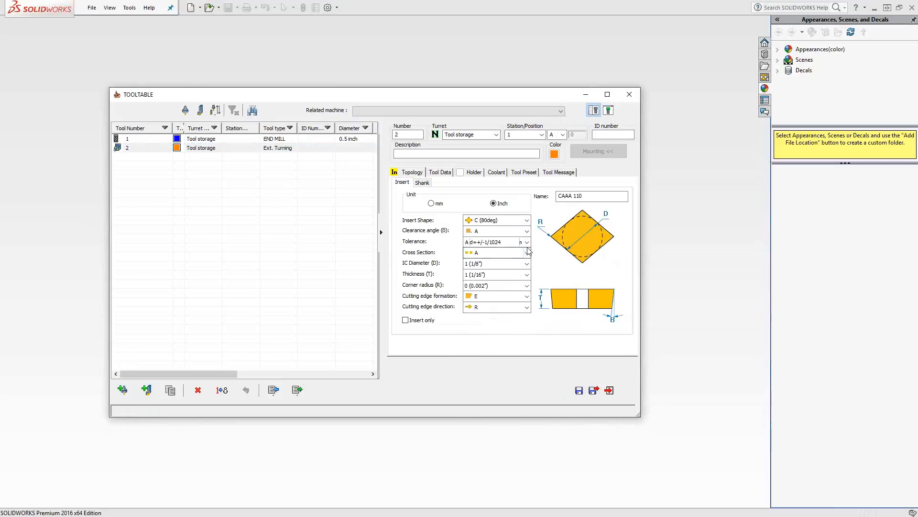
Set the insert to clearance N, tolerance M, 1/2-inch IC, and 1/32-inch corner radius.
left_click(526, 231)
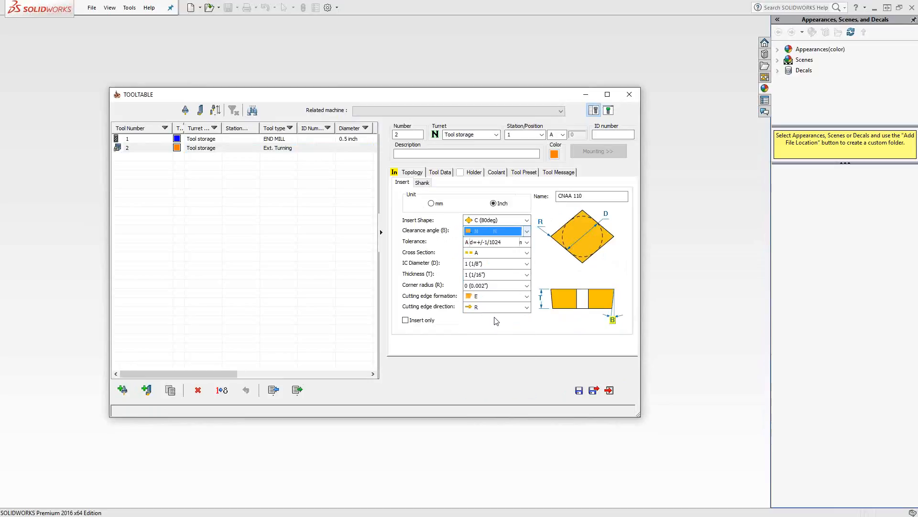
left_click(525, 242)
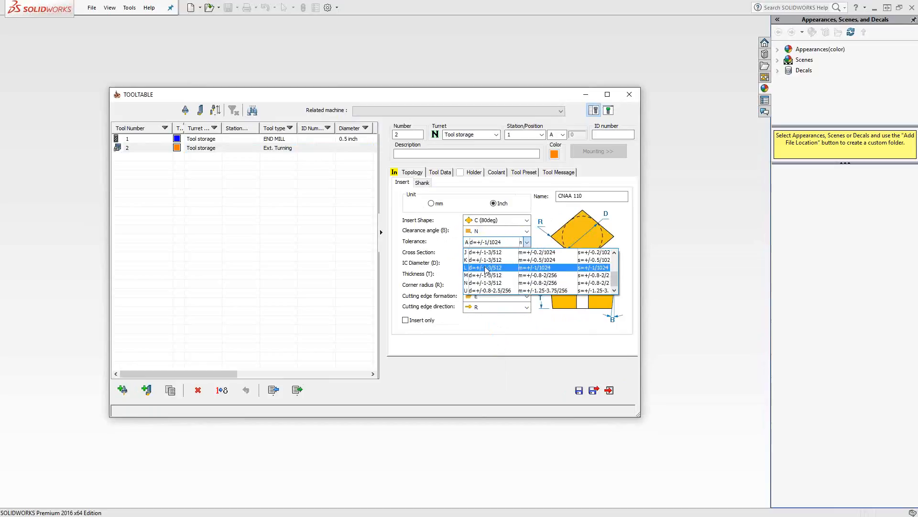
left_click(483, 275)
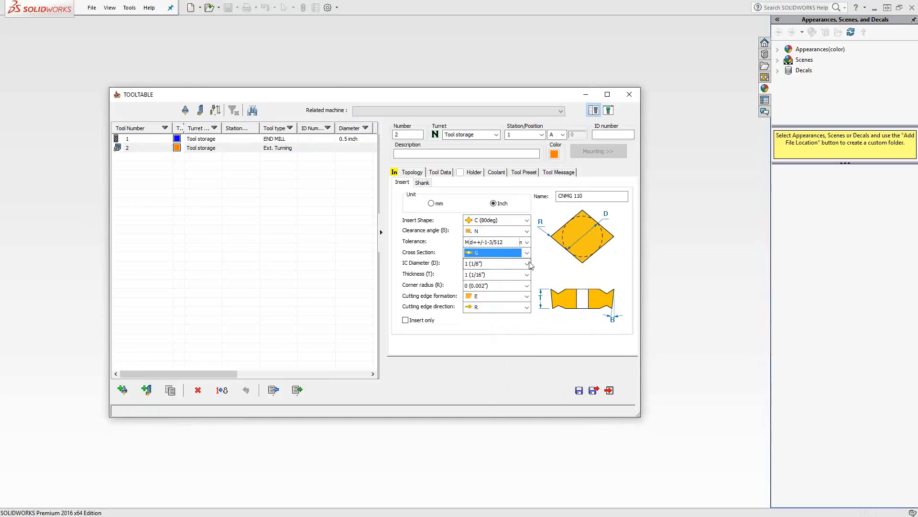
left_click(527, 263)
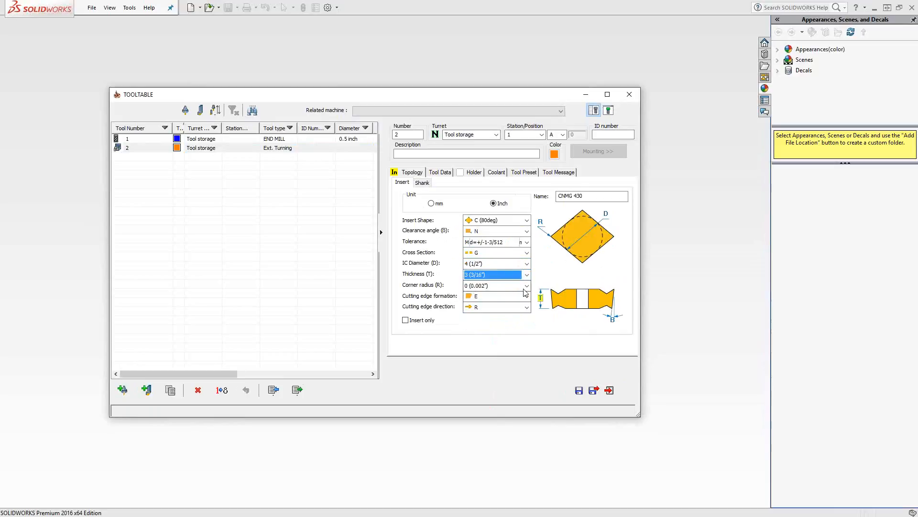
left_click(493, 285)
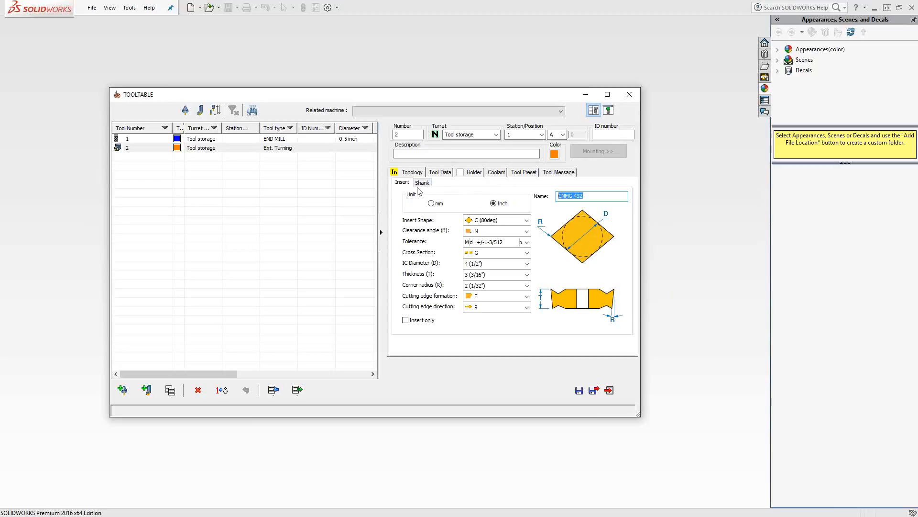
left_click(440, 172)
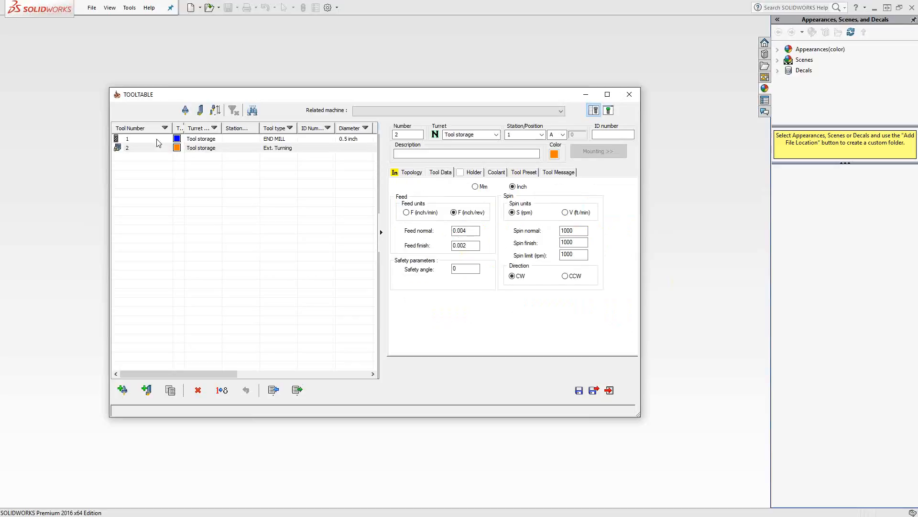
Review end mill tool 1's feeds, carbide material, 45° helix and holders, ending on its shapes.
left_click(128, 139)
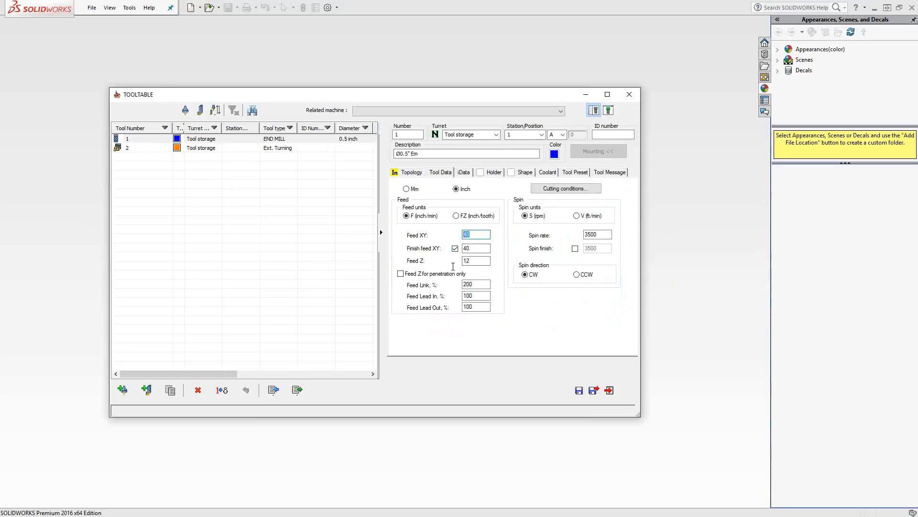
left_click(476, 248)
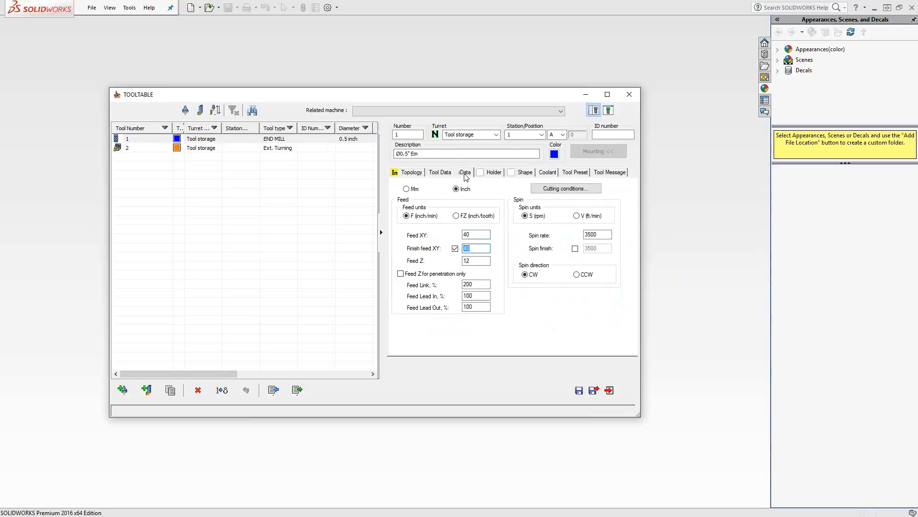
left_click(411, 172)
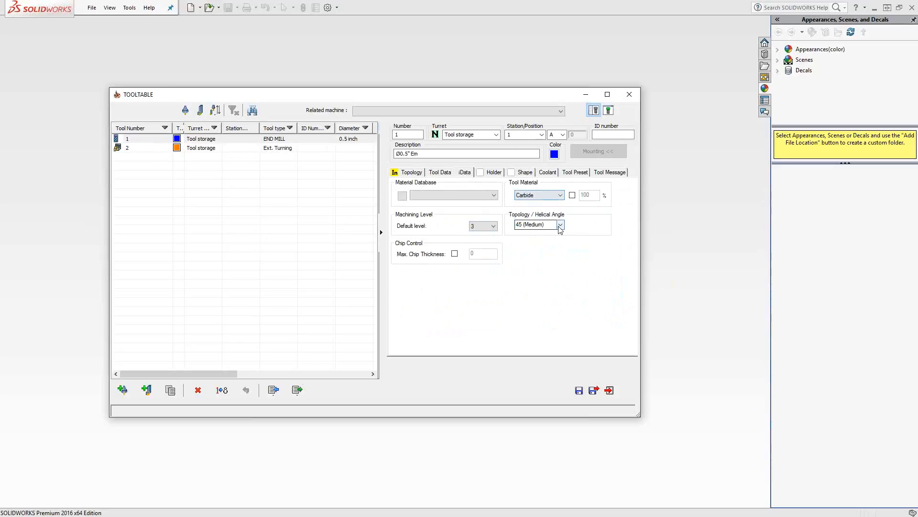
left_click(534, 224)
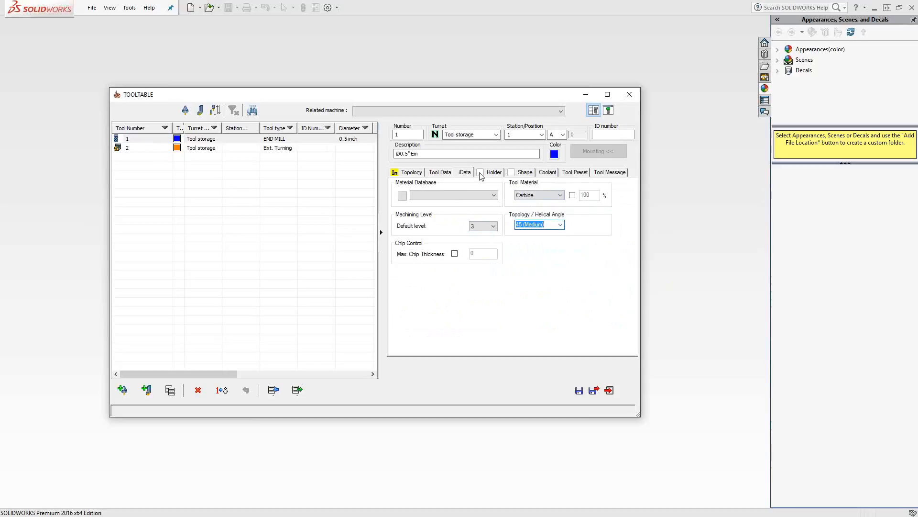
left_click(494, 172)
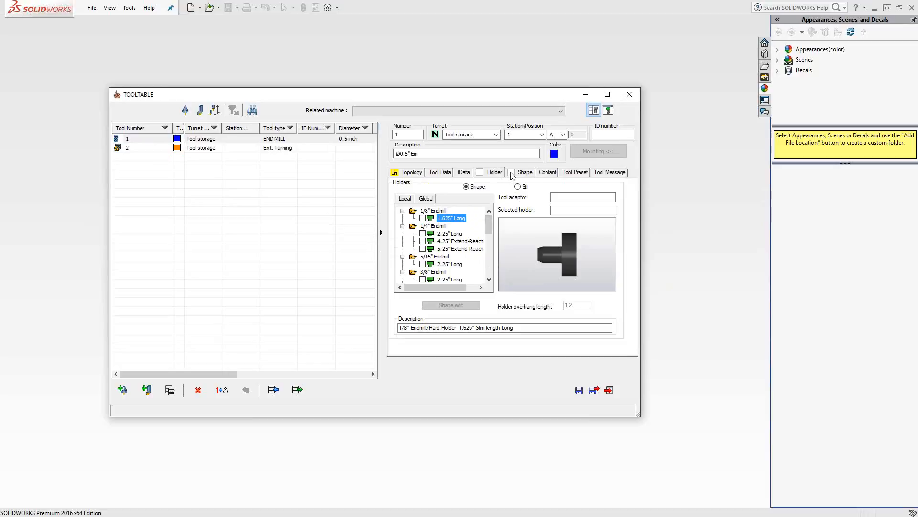
left_click(525, 172)
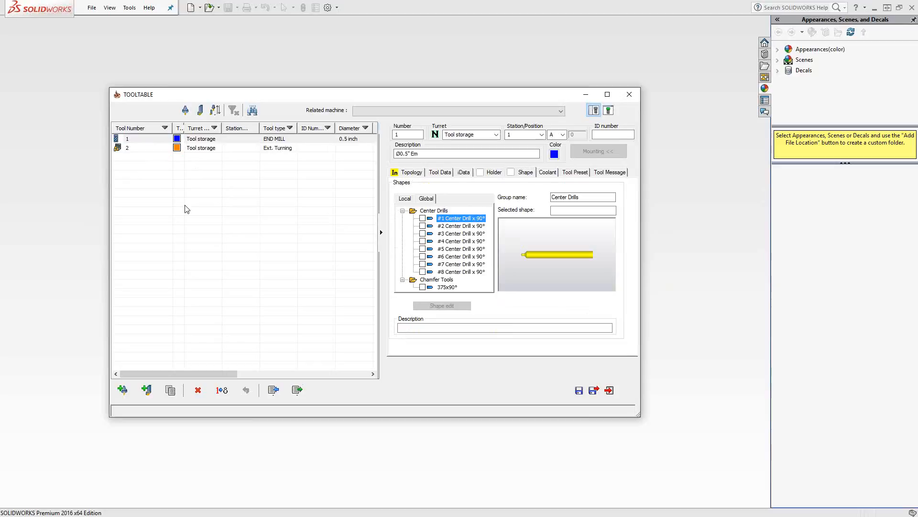
mouse_move(277, 352)
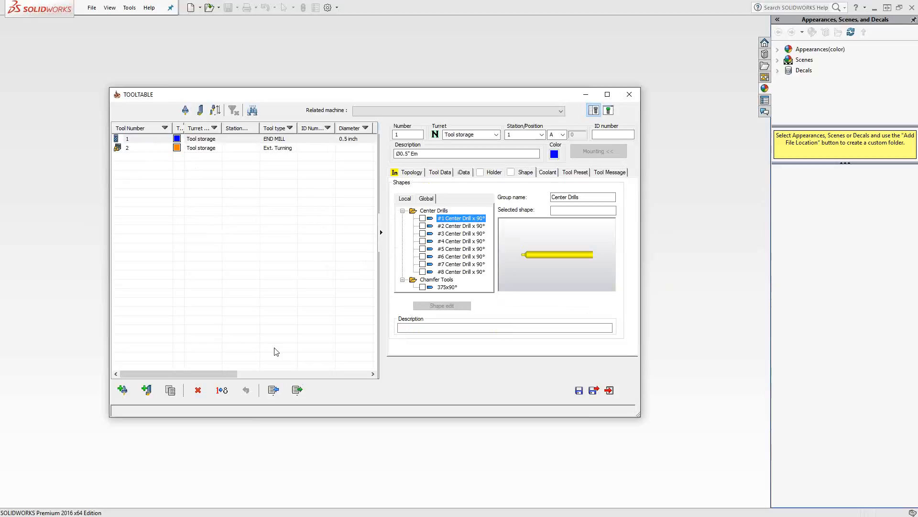
mouse_move(273, 390)
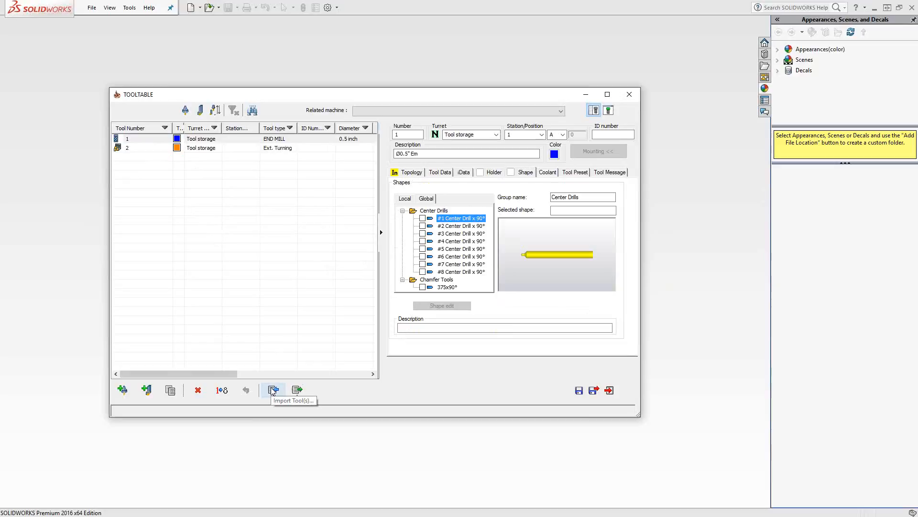
Start importing tools and load the GENERAL library's face mills and end mills.
left_click(273, 390)
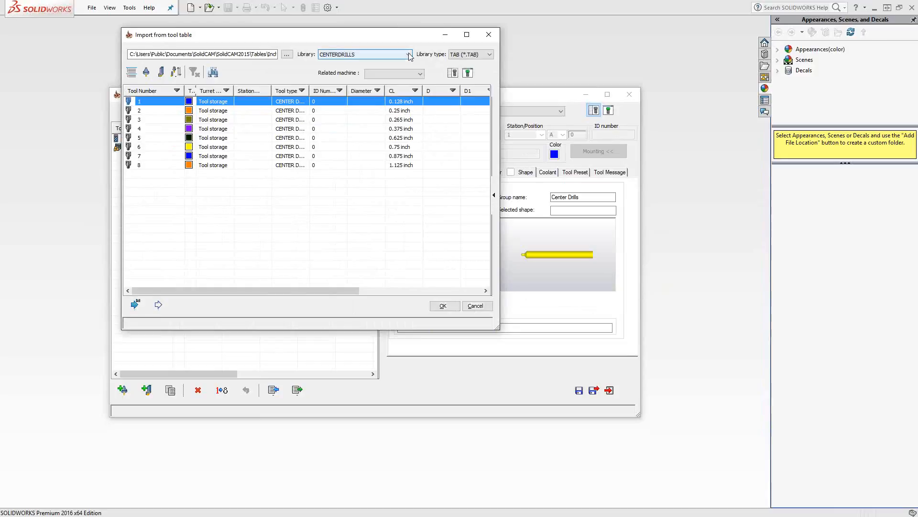
left_click(410, 54)
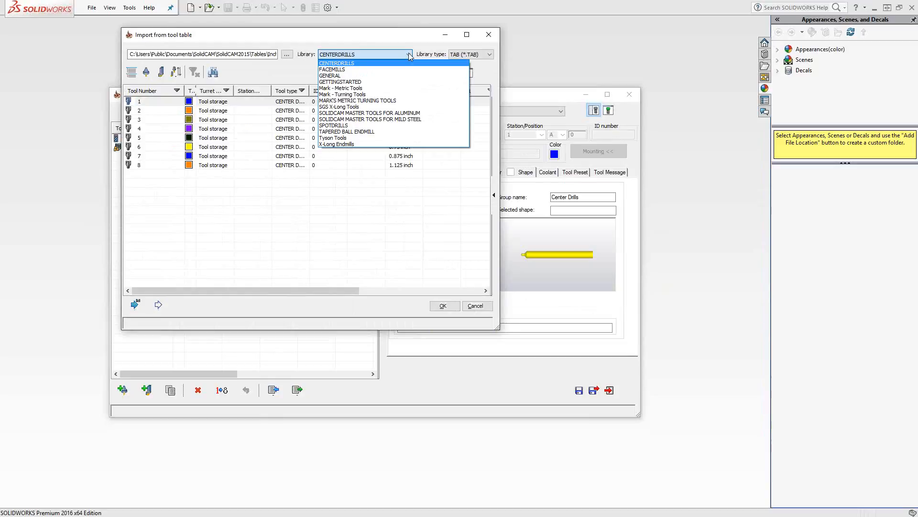
mouse_move(330, 76)
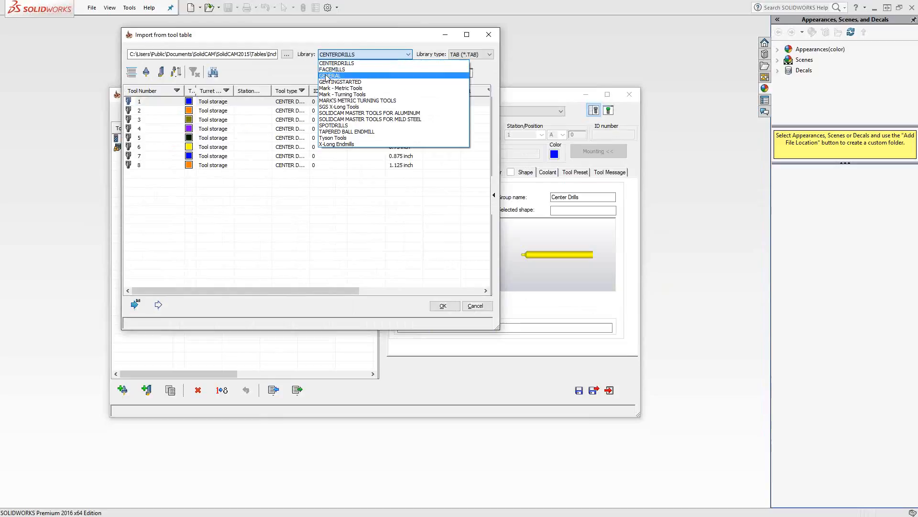
left_click(330, 75)
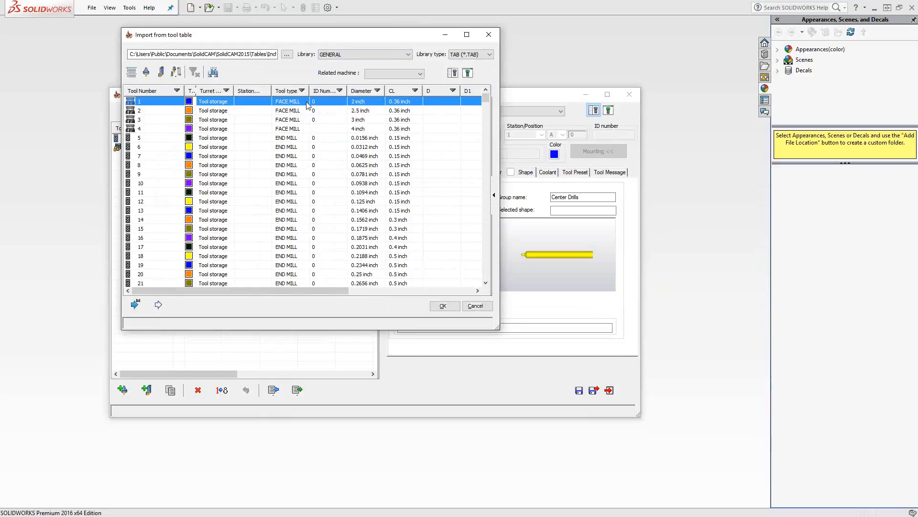
Filter the import list to ball nose mills of 0.24–0.25 inch diameter, leaving tool 83.
left_click(302, 90)
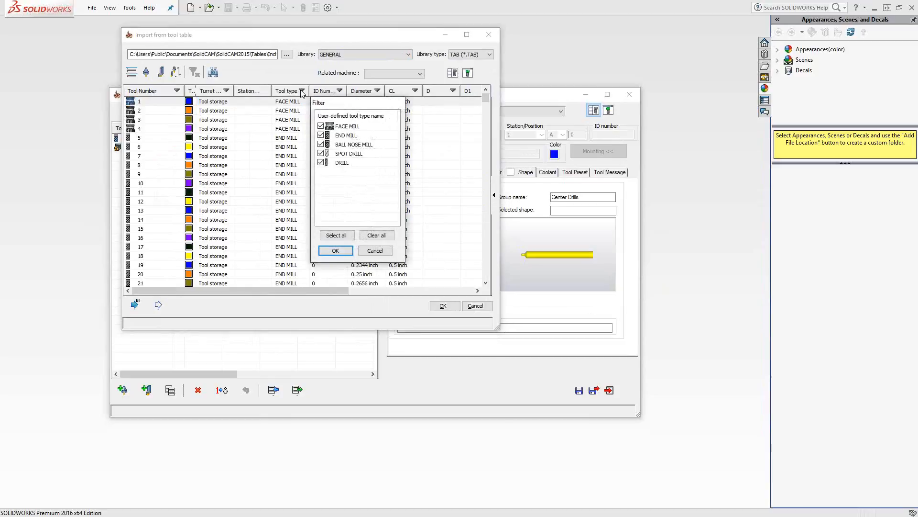
left_click(376, 235)
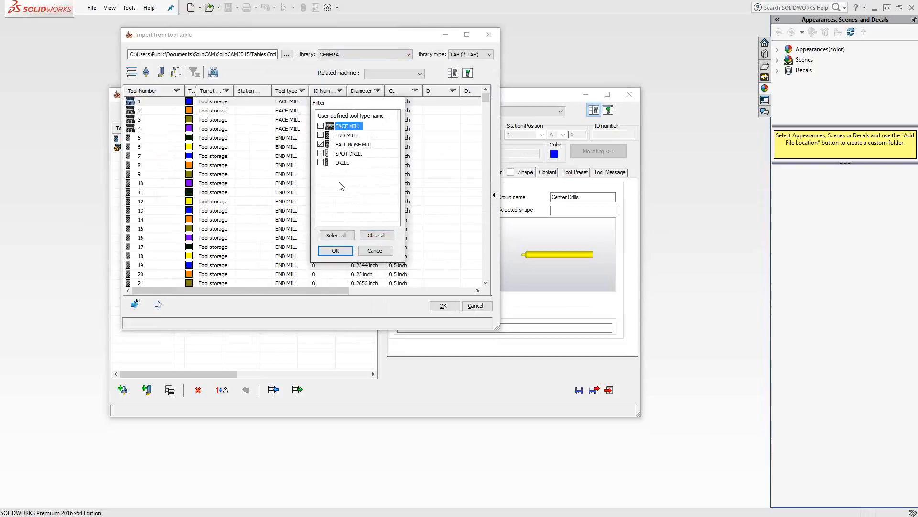
left_click(335, 250)
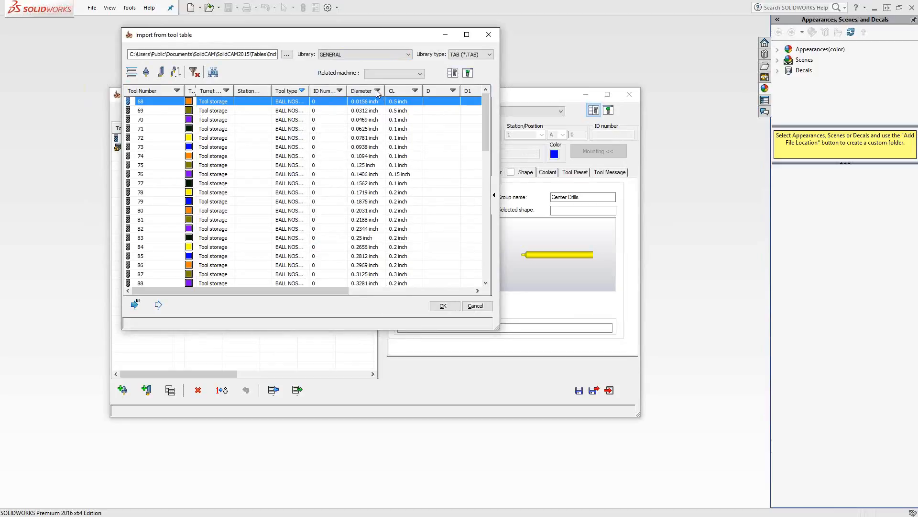
left_click(378, 91)
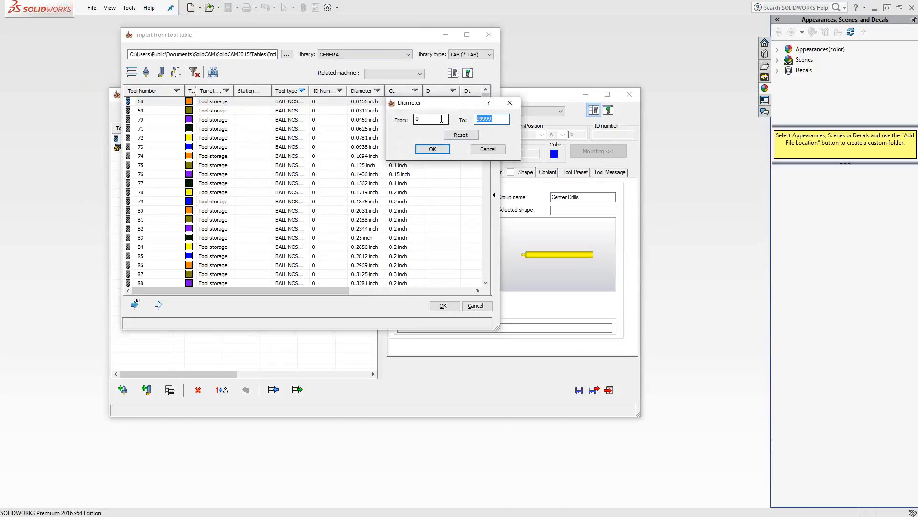
type(".25")
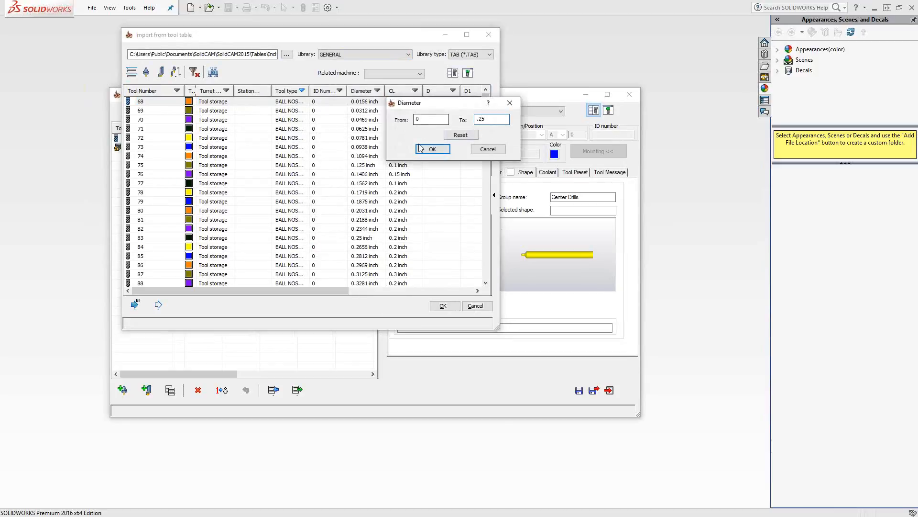
type(".24")
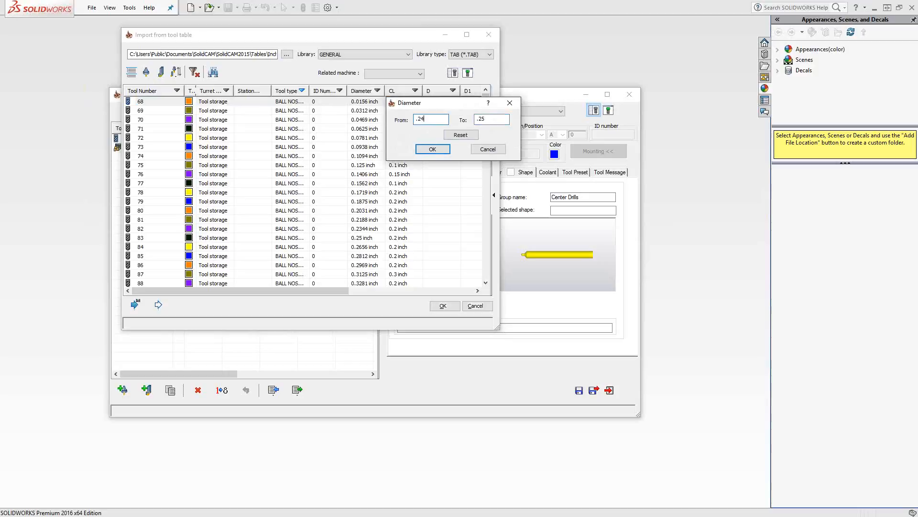
left_click(432, 149)
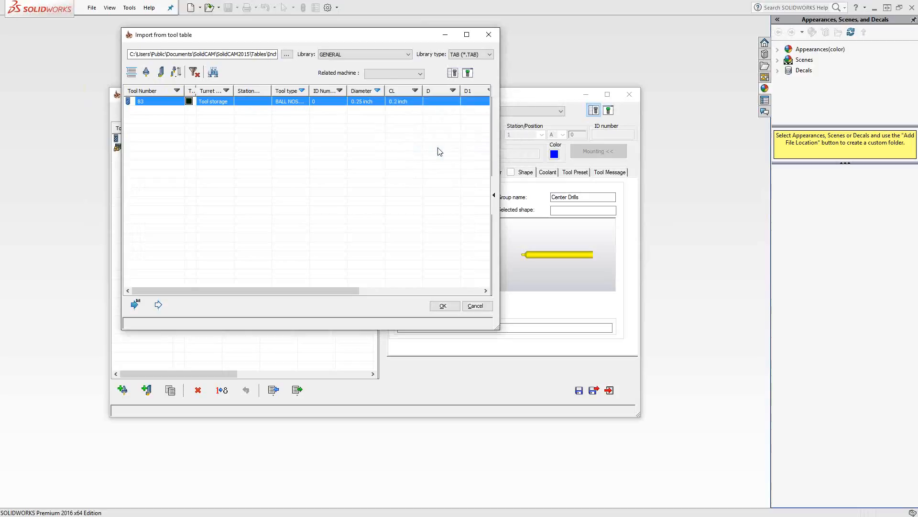
mouse_move(314, 193)
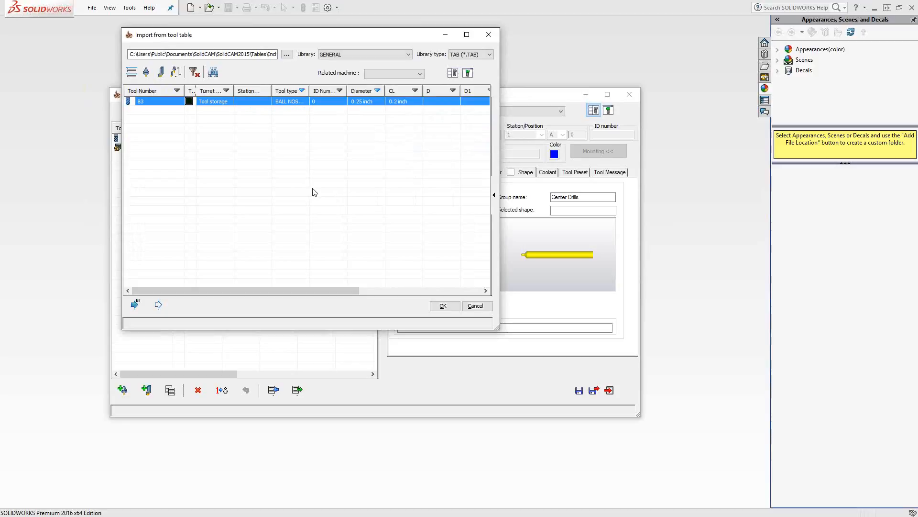
mouse_move(161, 110)
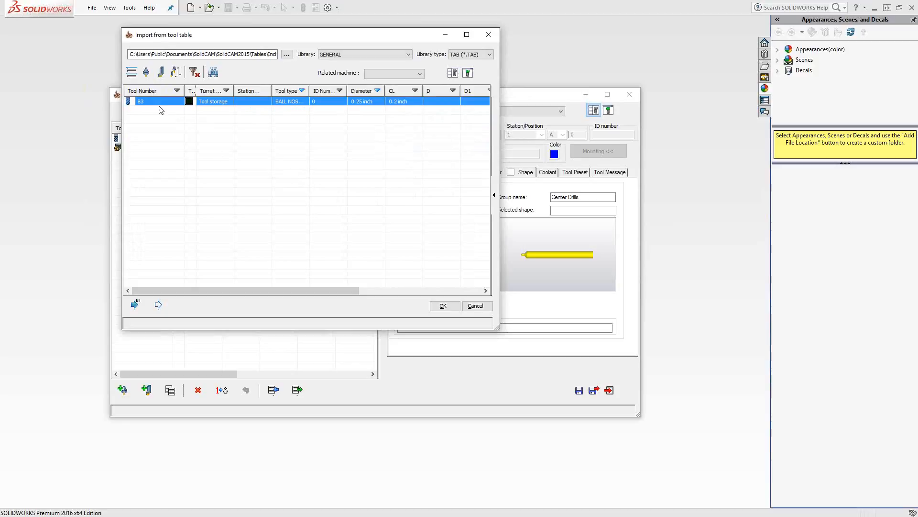
mouse_move(158, 304)
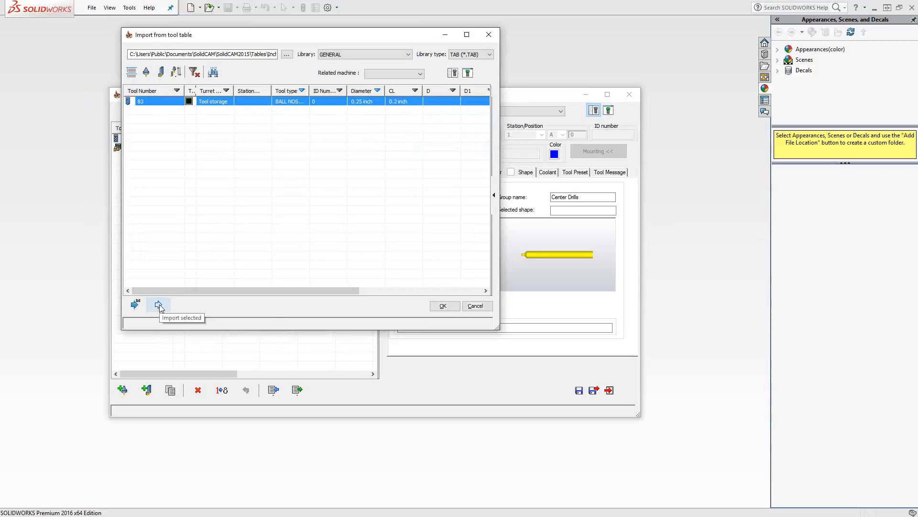
Import the 1/4 Ballmill ball nose with its tool positioning as tool 3.
left_click(158, 305)
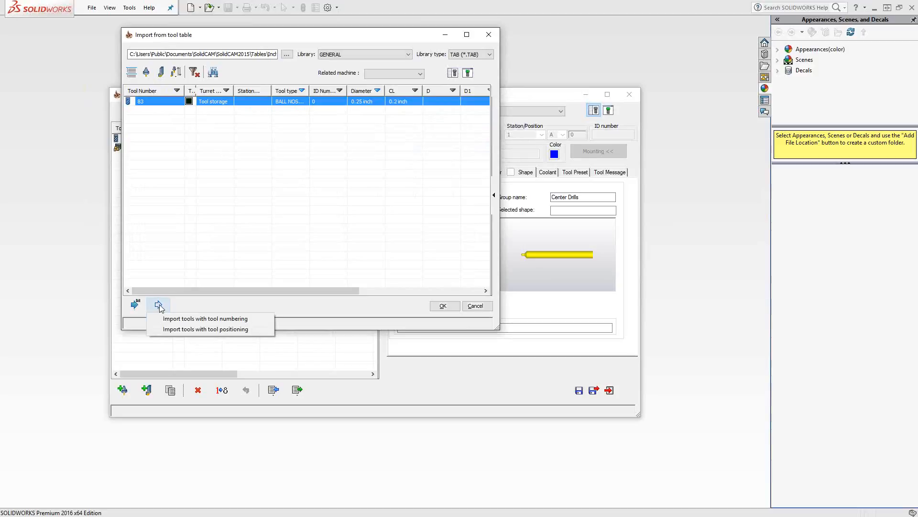
mouse_move(205, 329)
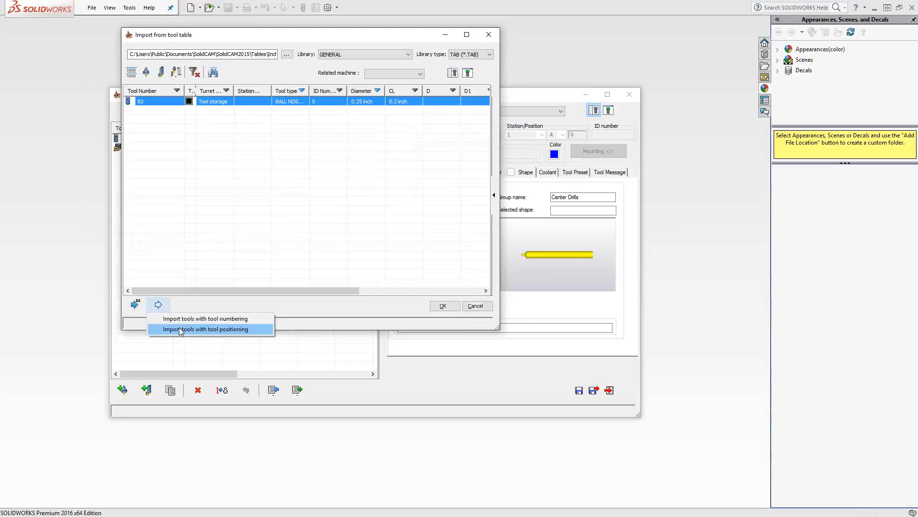
left_click(204, 329)
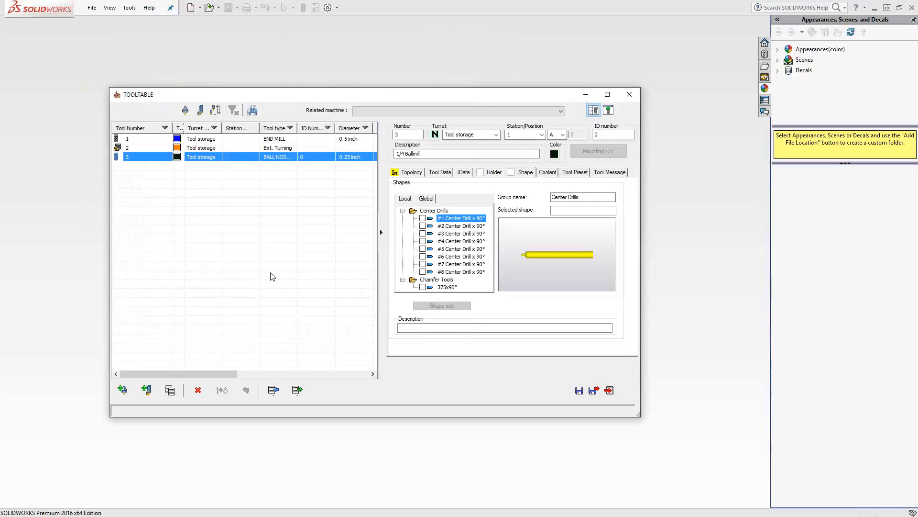
mouse_move(195, 160)
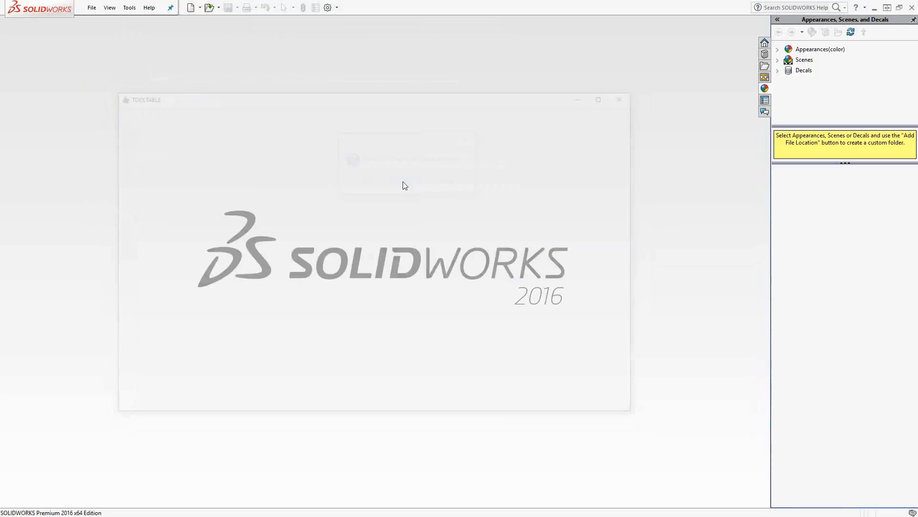
Open the SIMPLE TURNING CAM-Part and load the Mark - Turning Tools library for import.
left_click(129, 7)
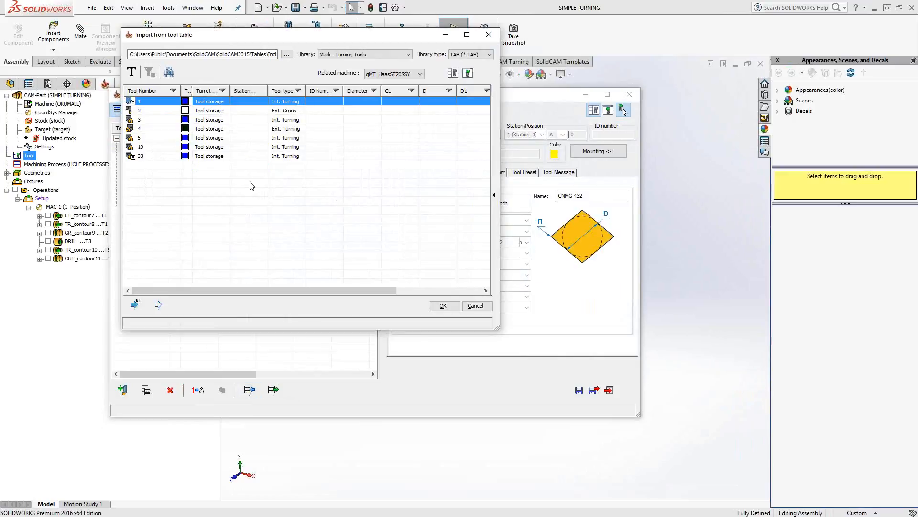
Cancel the turning import, list only tools used in operations, and display 1-inch drill tool 7.
left_click(406, 54)
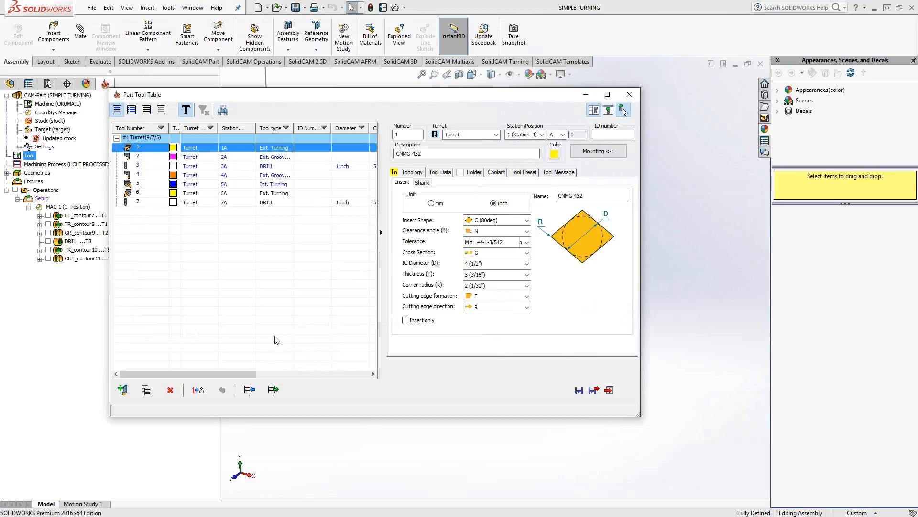
mouse_move(276, 336)
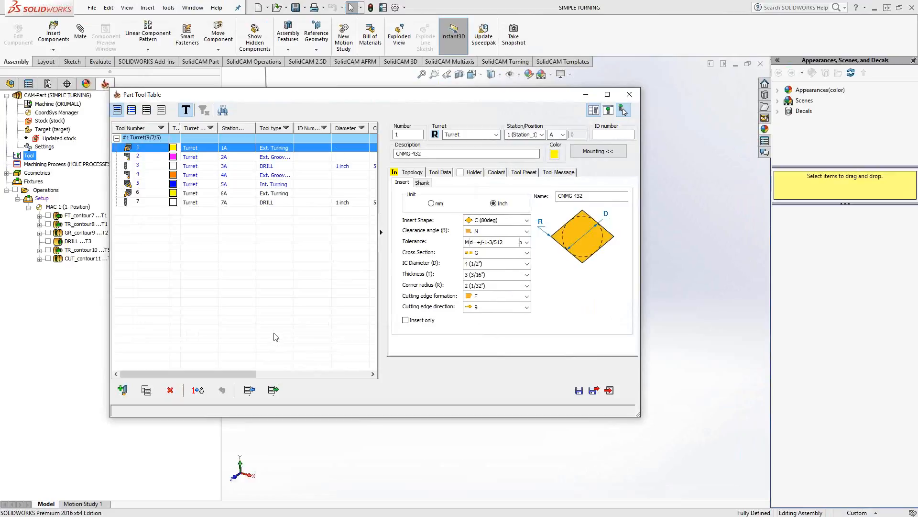
mouse_move(122, 389)
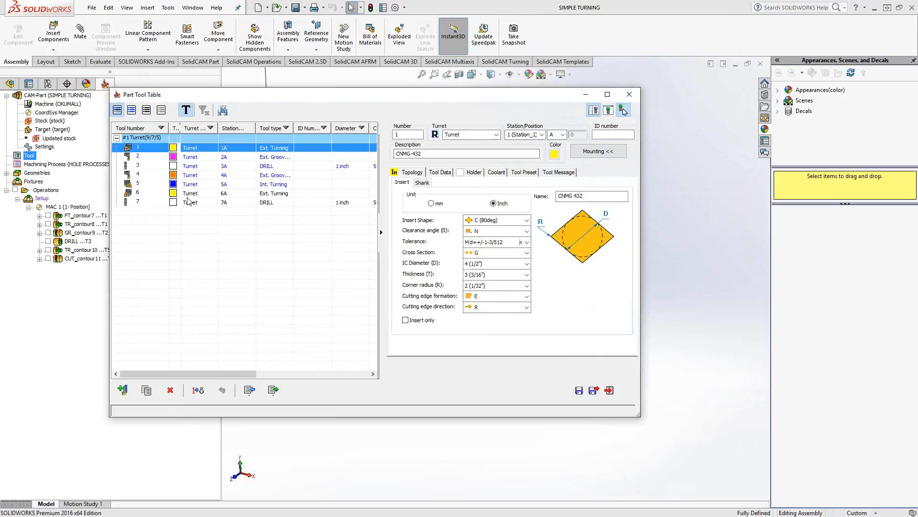
mouse_move(201, 202)
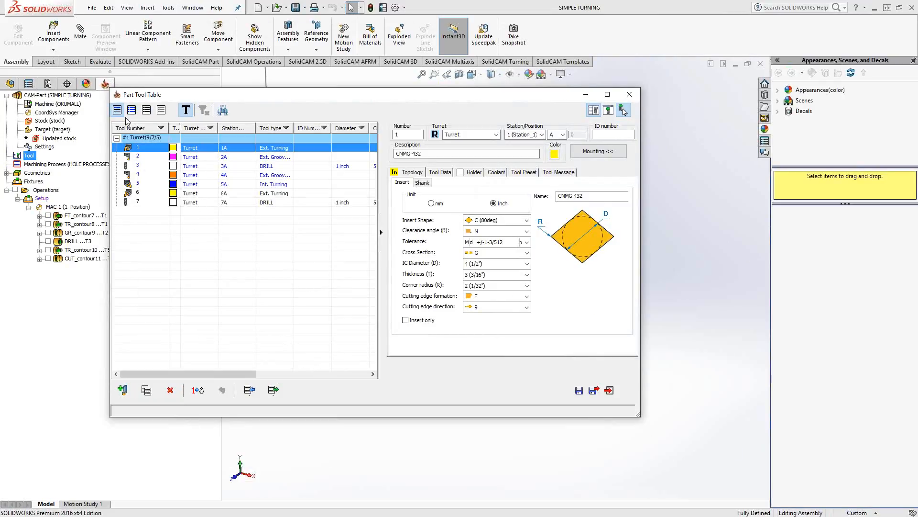
mouse_move(132, 110)
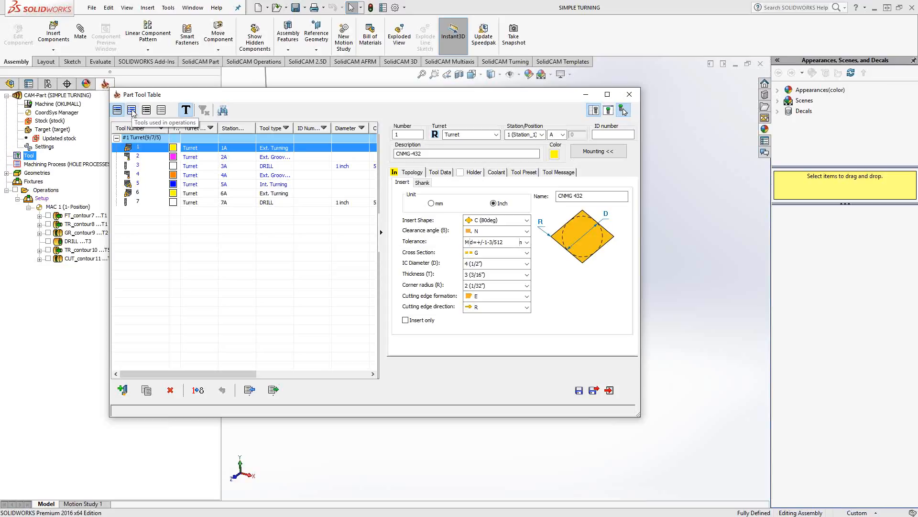
left_click(132, 110)
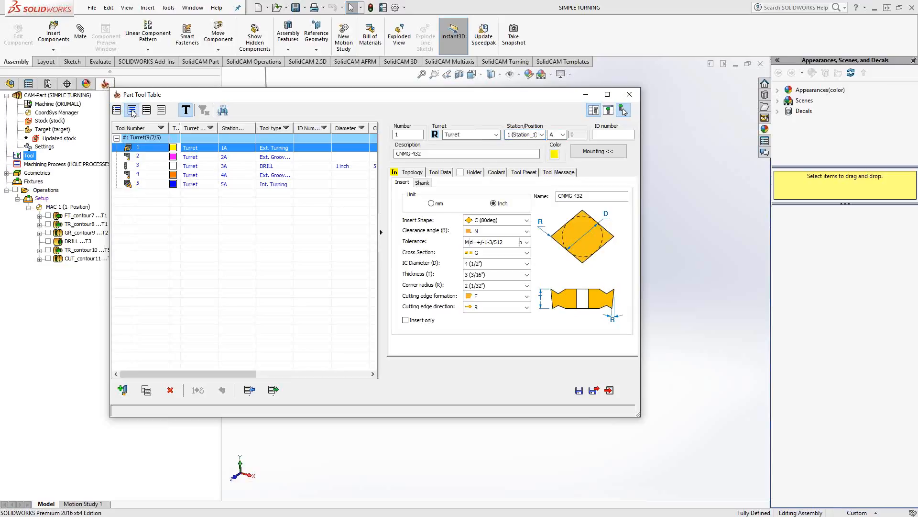
mouse_move(146, 111)
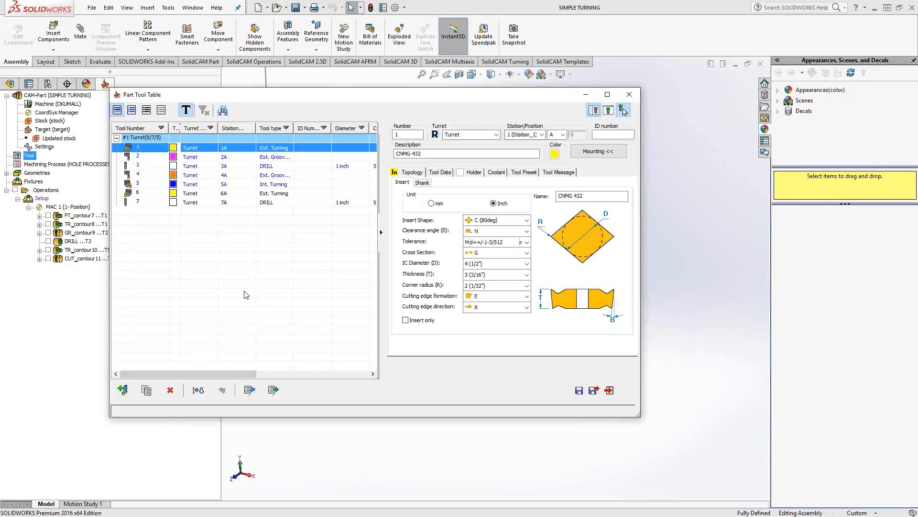
left_click(138, 202)
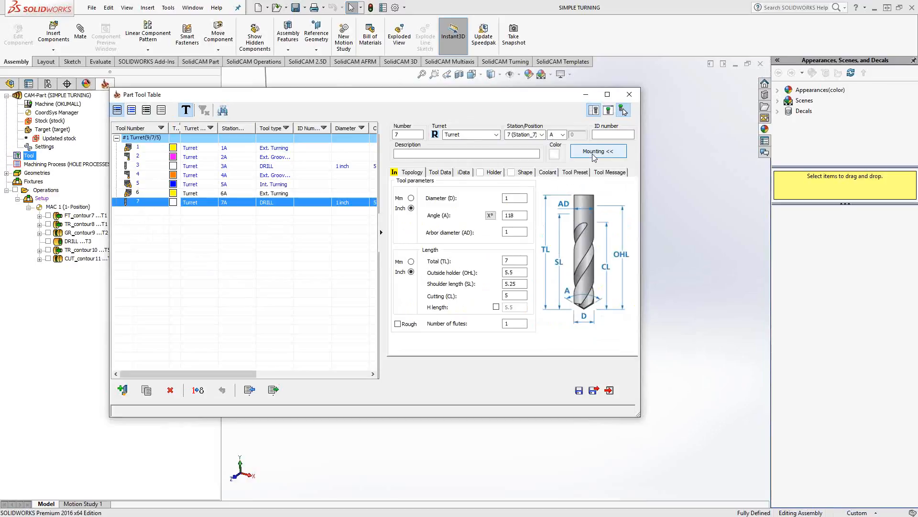
Open drill tool 7's mounting preview and toggle the machine model off and back on.
left_click(598, 151)
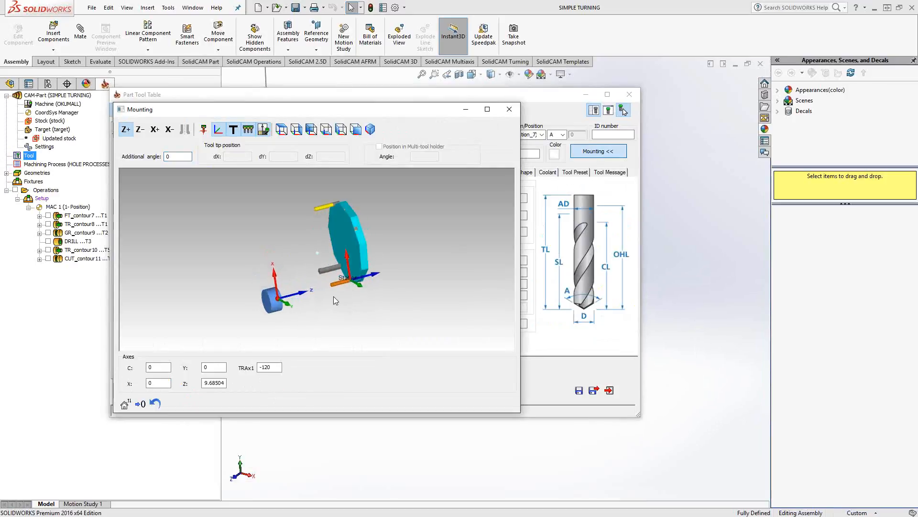
left_click_drag(336, 300, 368, 260)
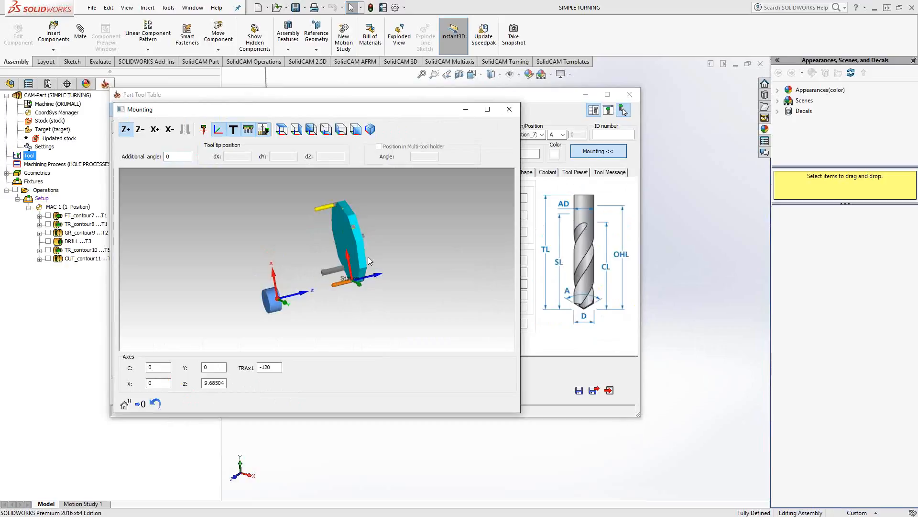
mouse_move(264, 129)
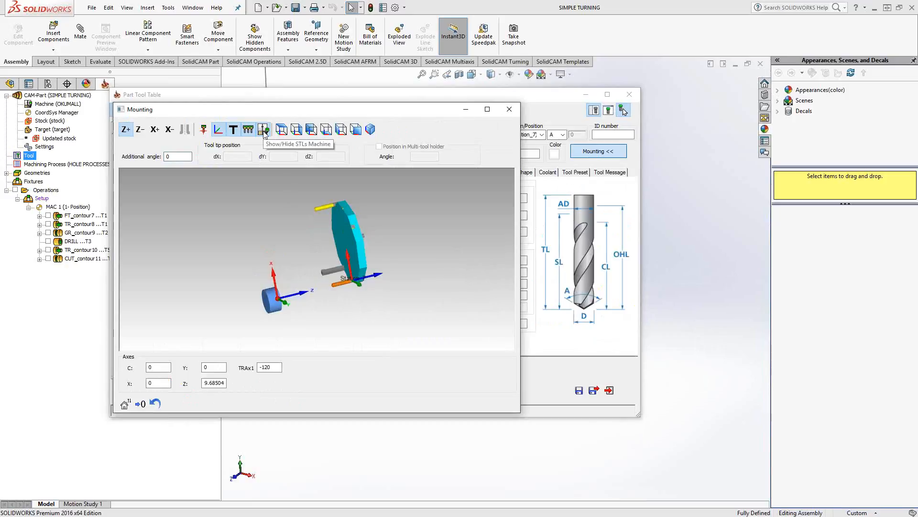
left_click(263, 129)
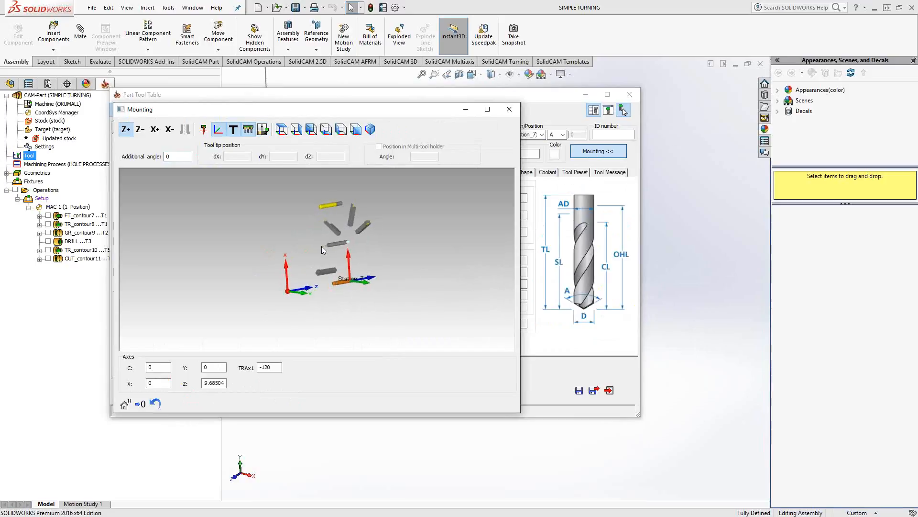
left_click(248, 129)
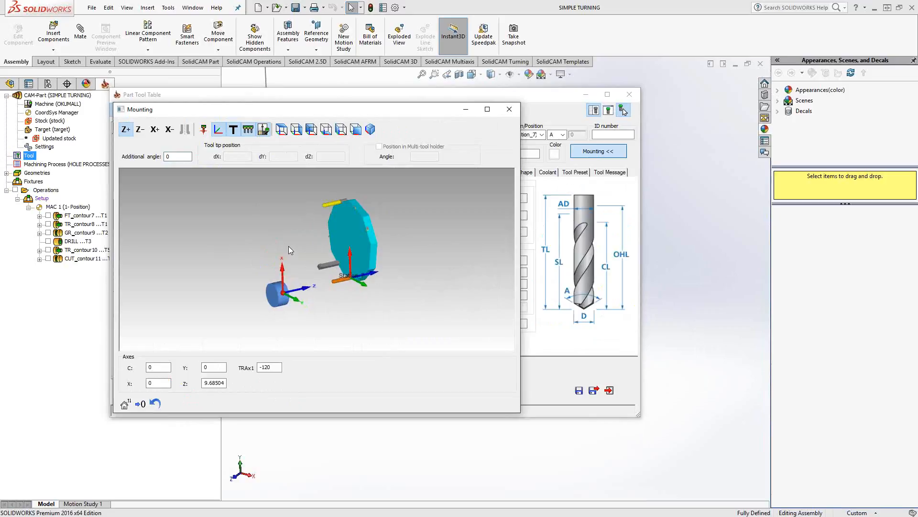
mouse_move(259, 235)
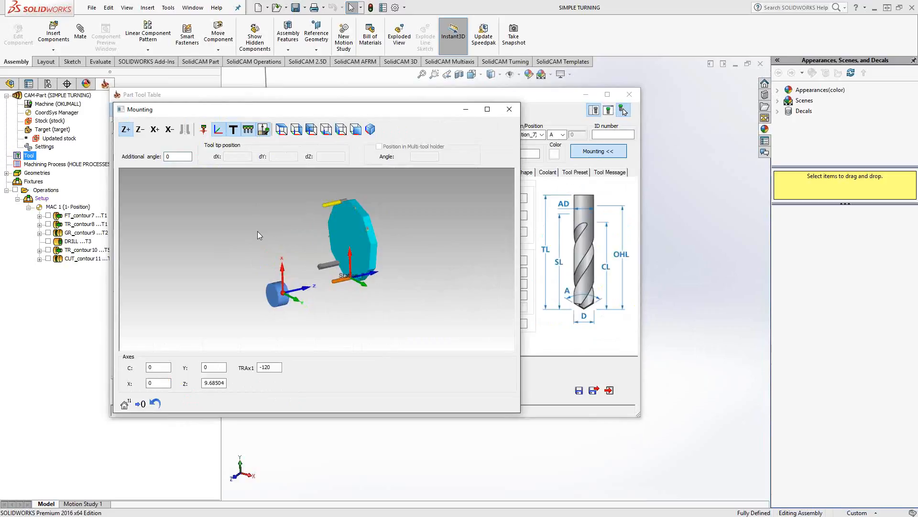
mouse_move(127, 148)
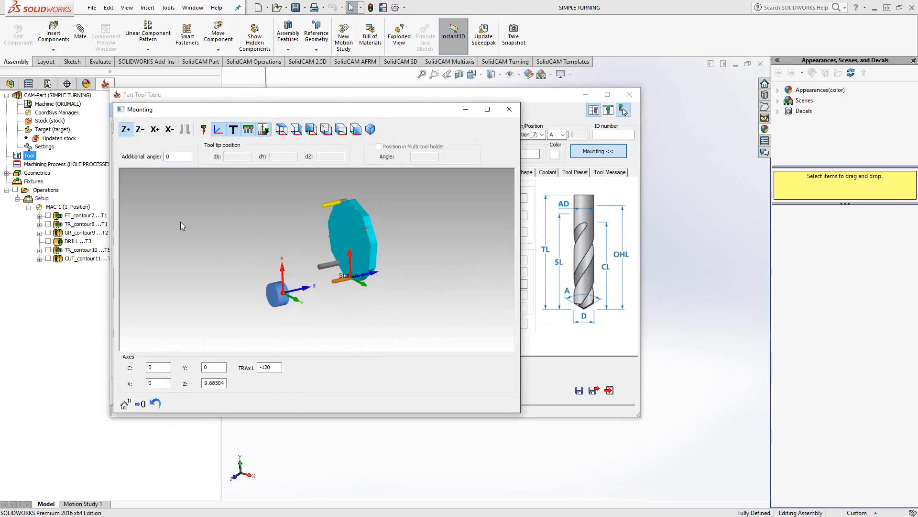
Zoom into the turret preview and remount drill tool 7 along the X+ direction.
left_click(178, 156)
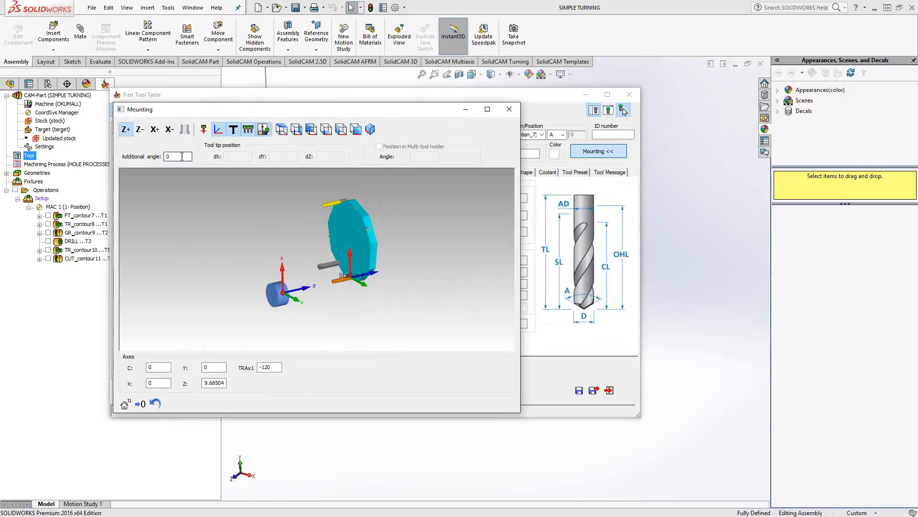
mouse_move(173, 201)
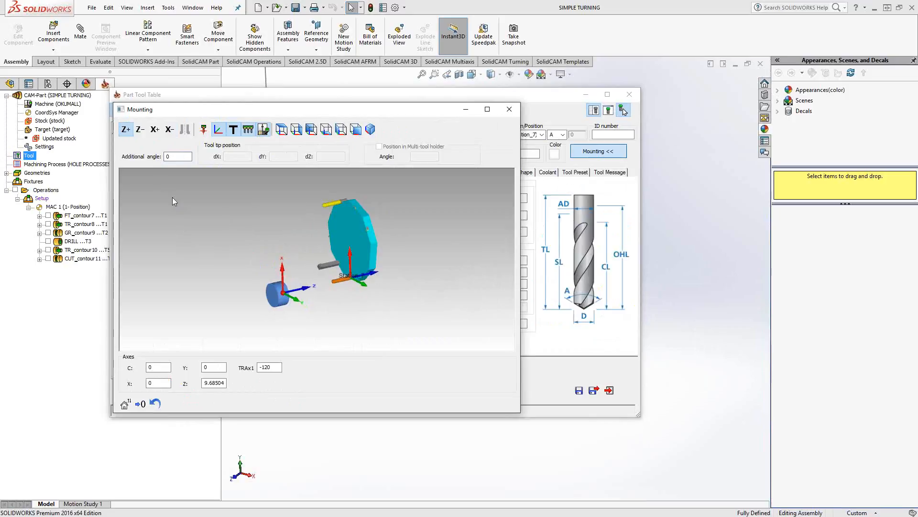
mouse_move(170, 206)
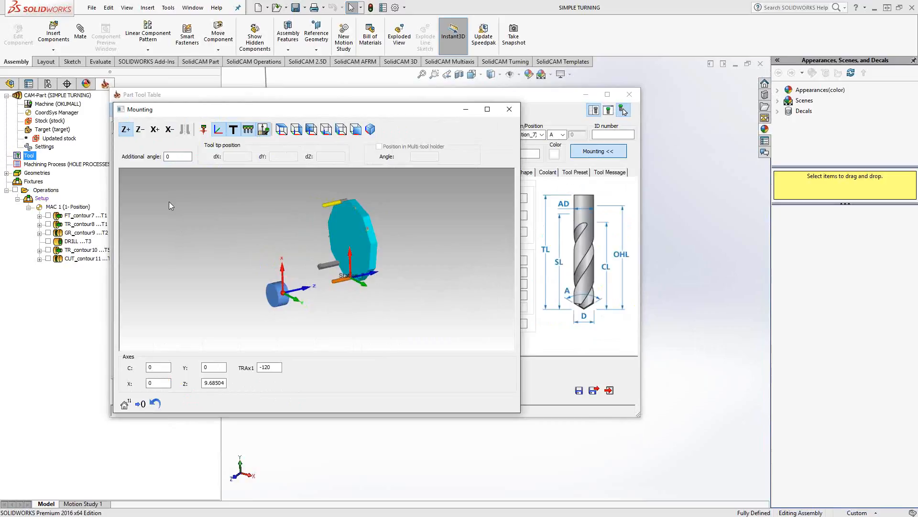
mouse_move(137, 148)
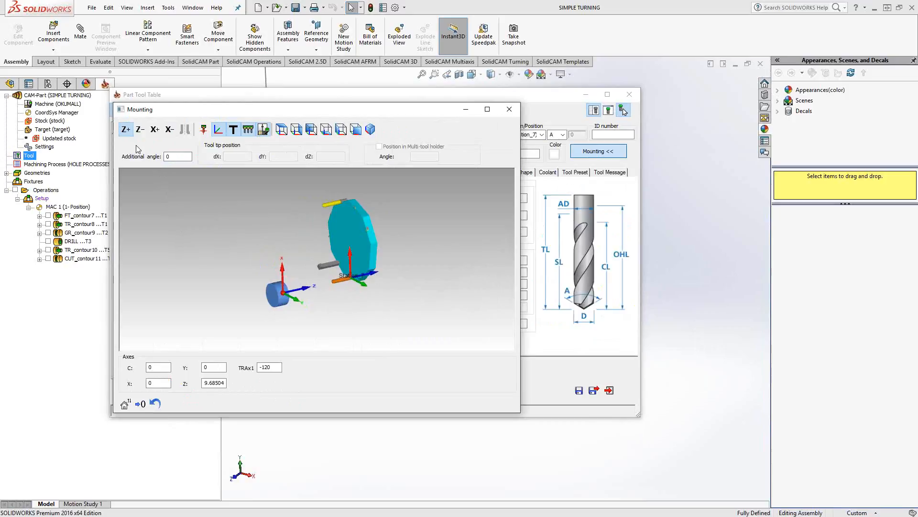
mouse_move(339, 293)
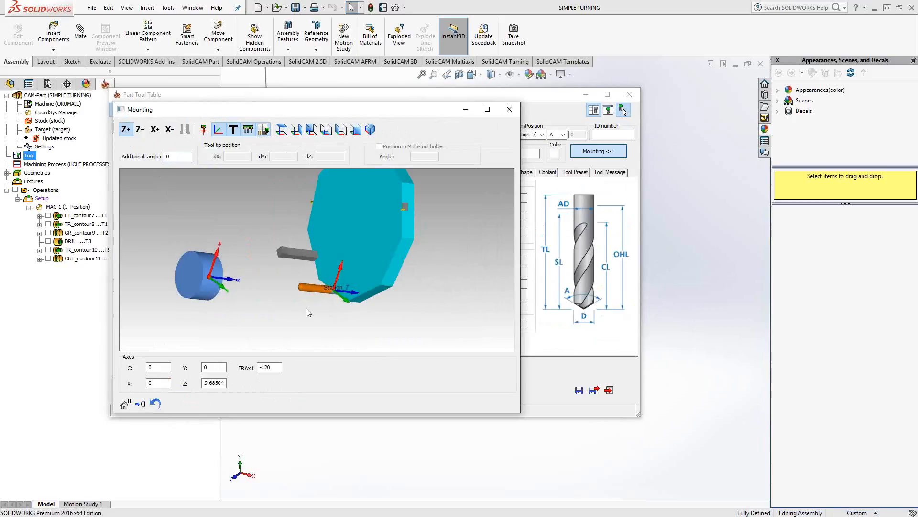
mouse_move(295, 294)
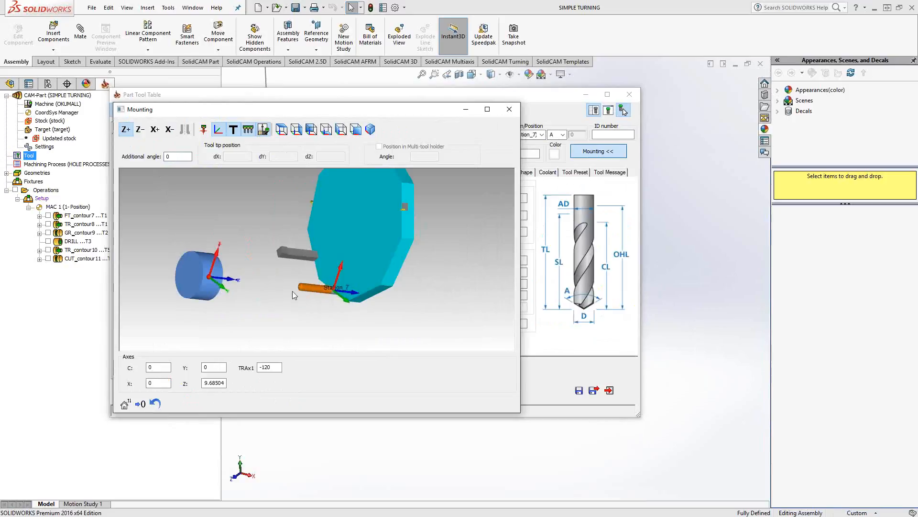
mouse_move(222, 282)
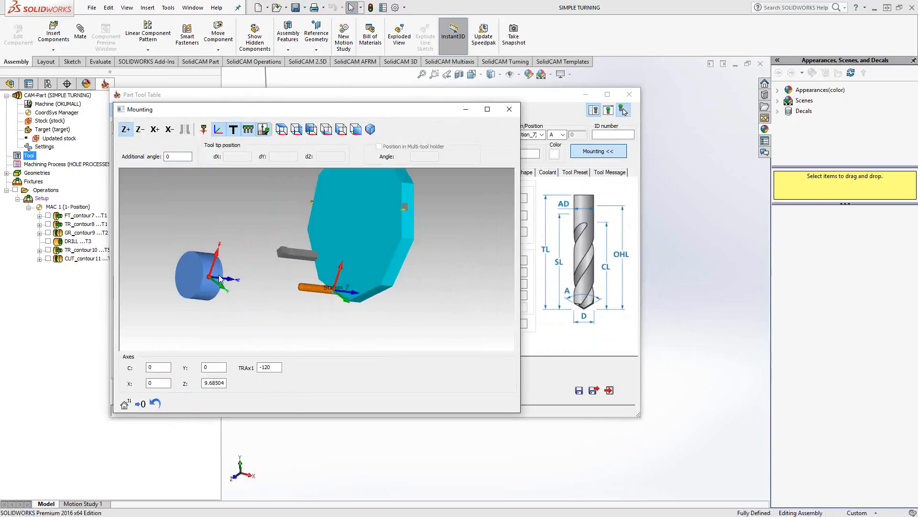
mouse_move(218, 259)
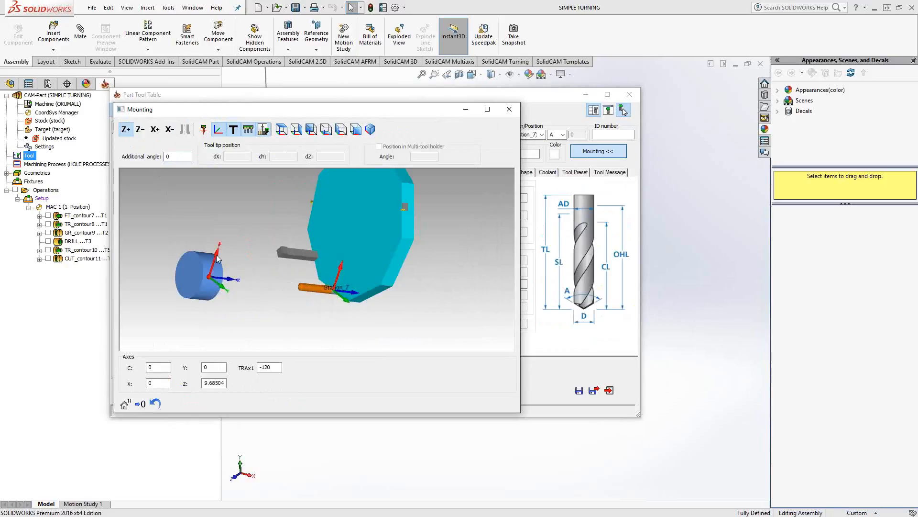
mouse_move(202, 229)
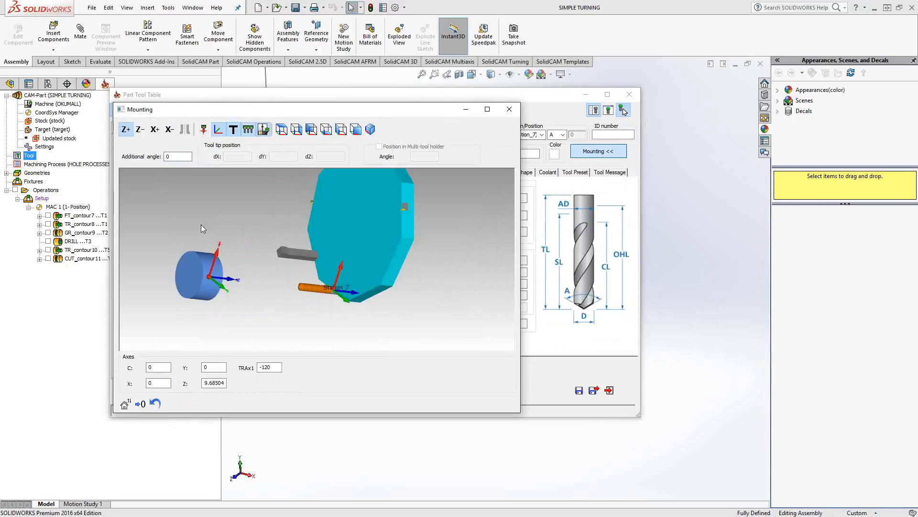
left_click(155, 130)
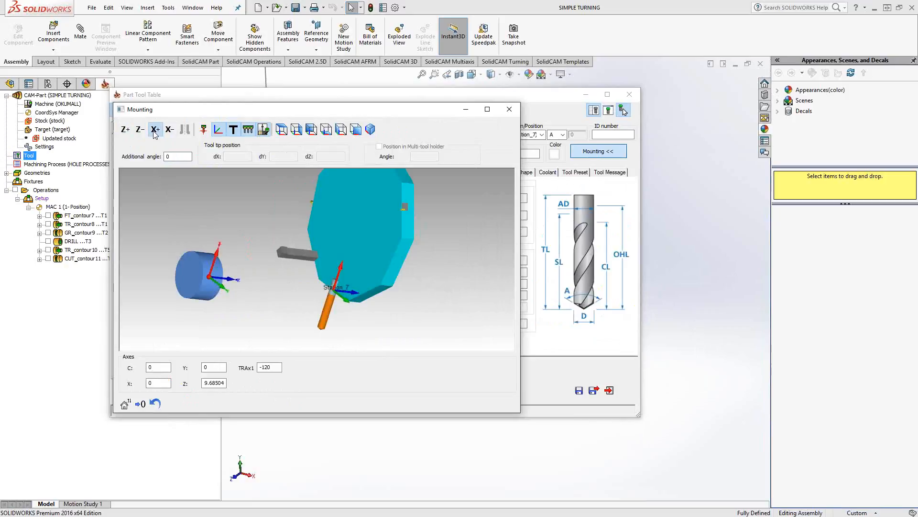